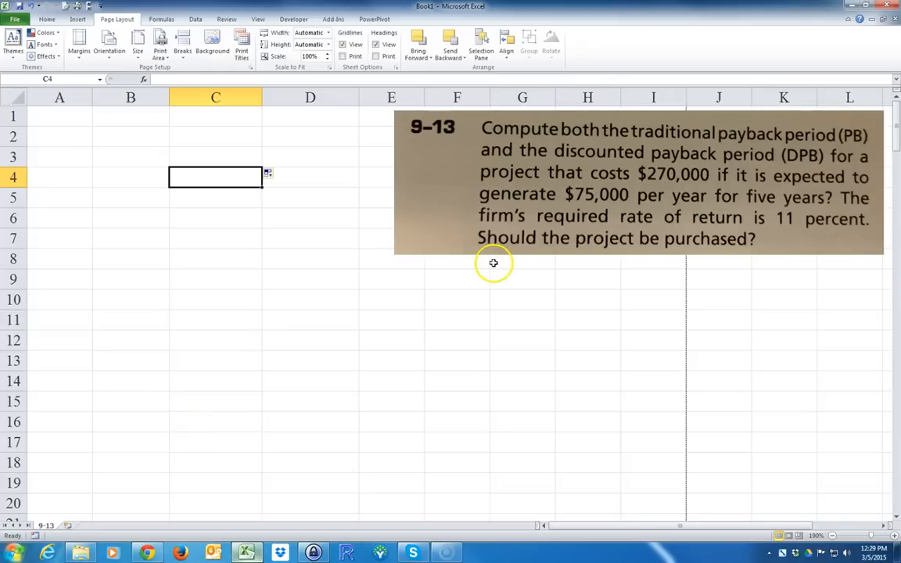
mouse_move(422, 151)
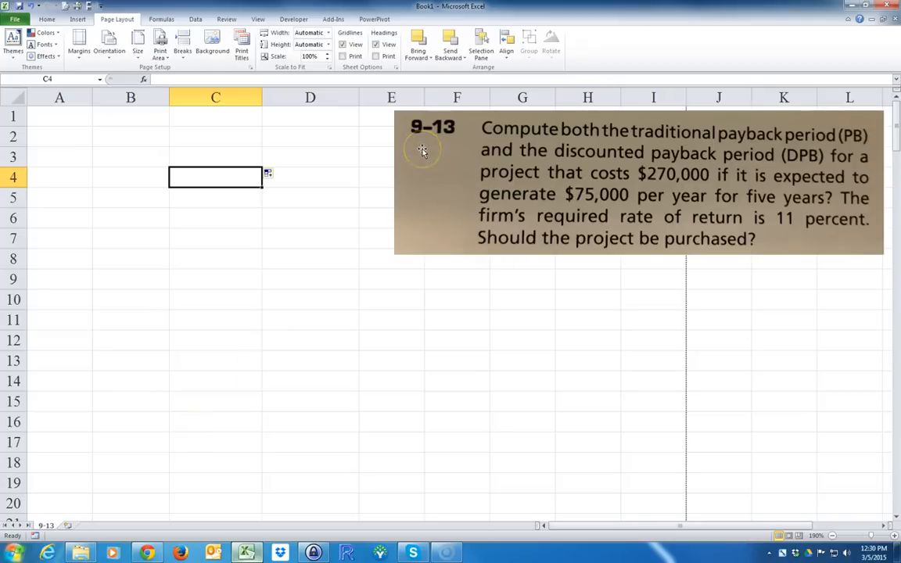
mouse_move(506, 161)
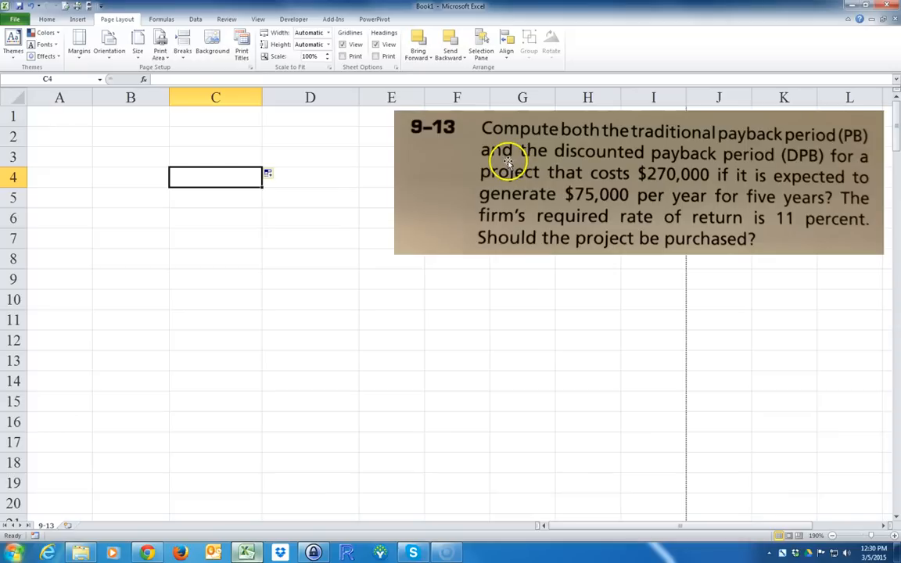
mouse_move(557, 135)
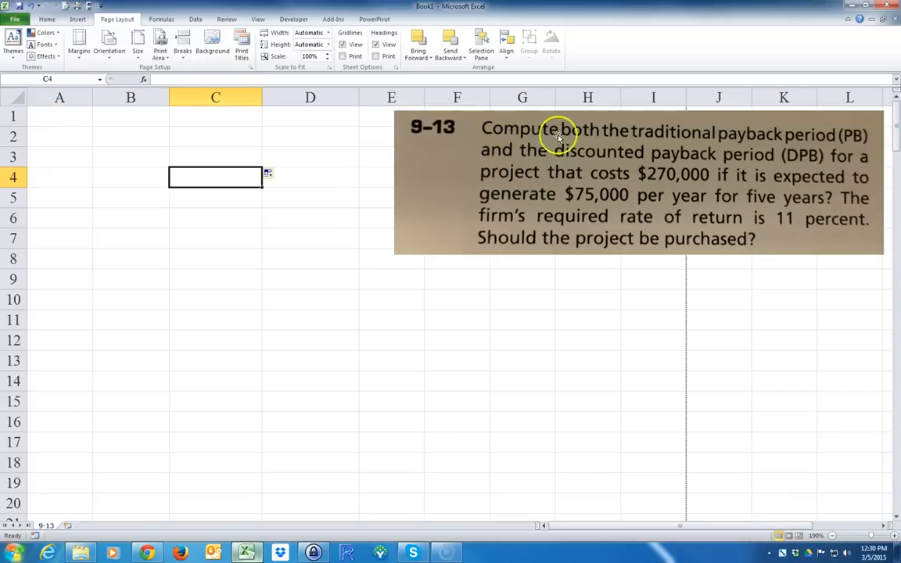
mouse_move(841, 143)
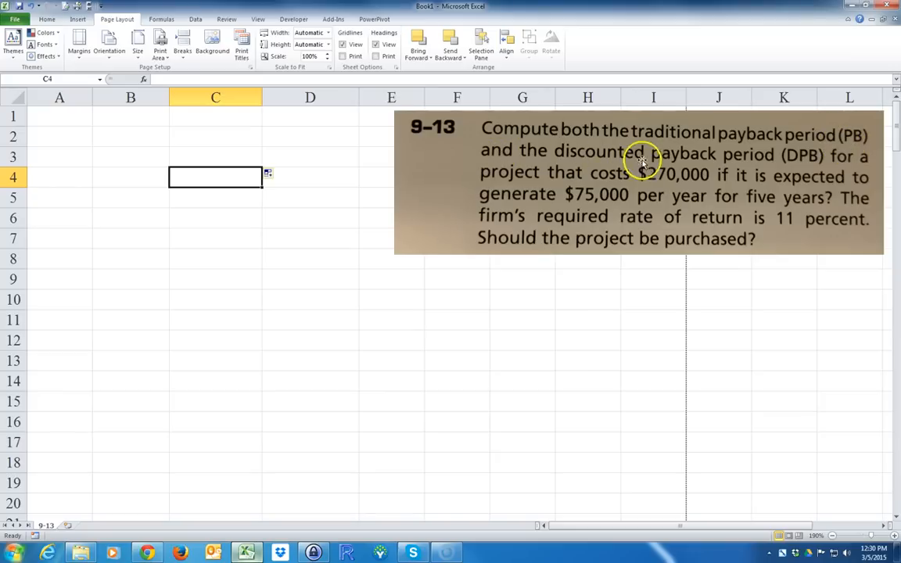
mouse_move(516, 178)
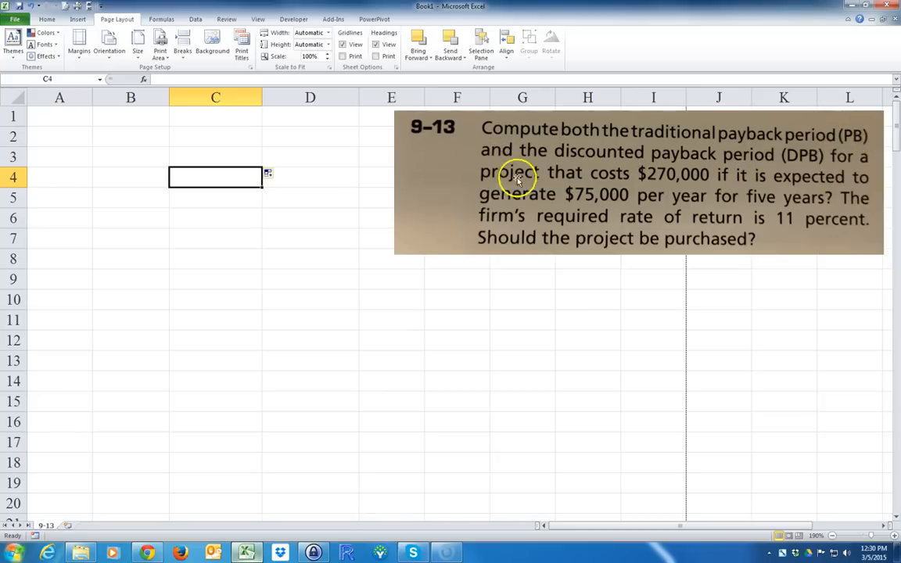
mouse_move(666, 187)
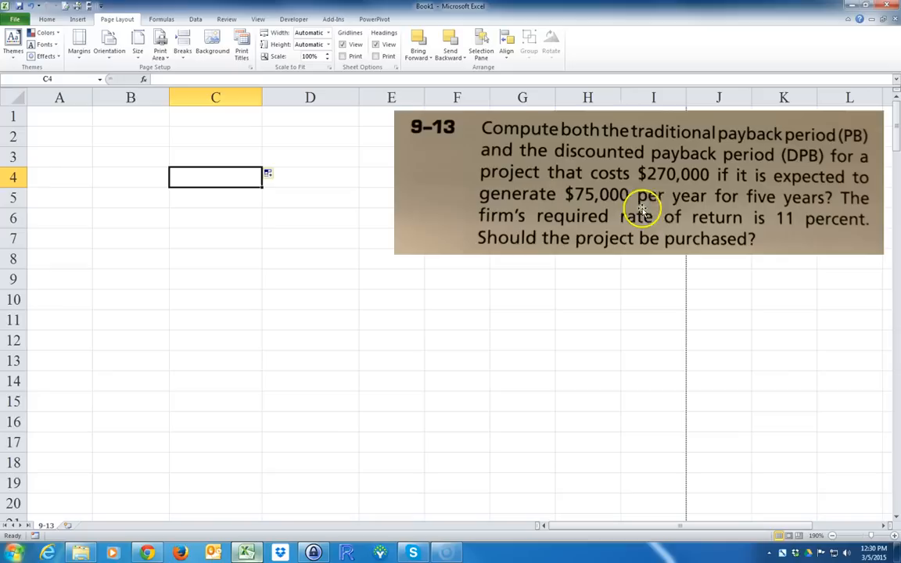
mouse_move(791, 209)
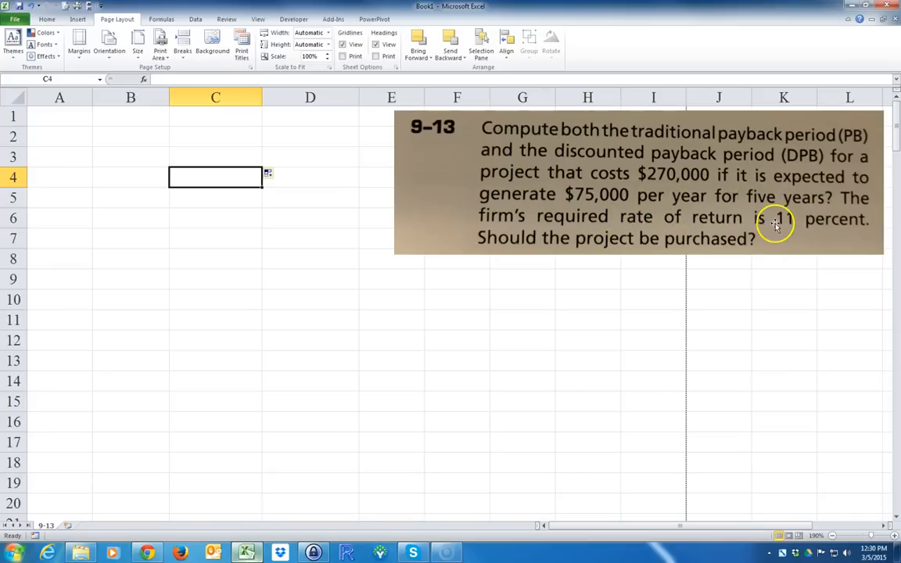
mouse_move(622, 241)
type("Given:")
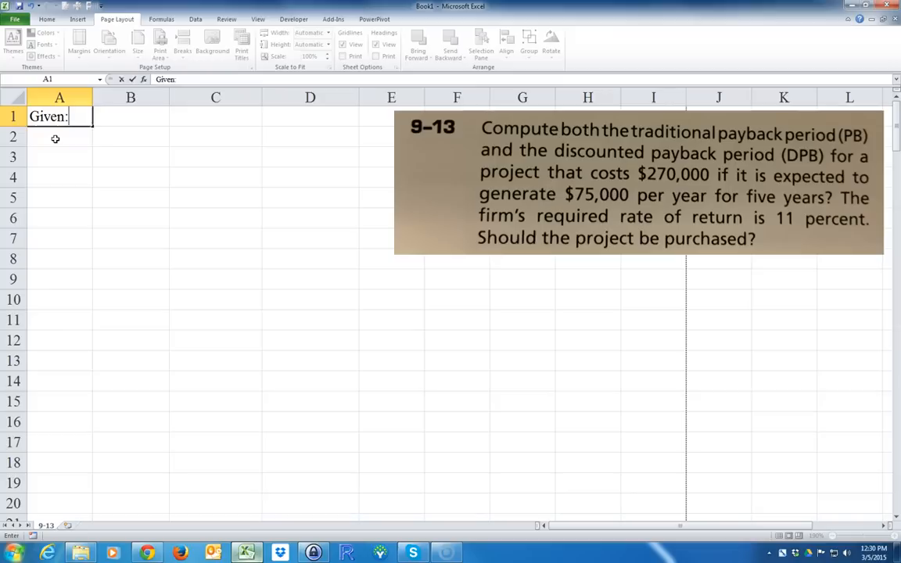
- Enter Year and CF headers, -$270,000 at year 0 and $75,000 for years 1–5, centred
type("YEar")
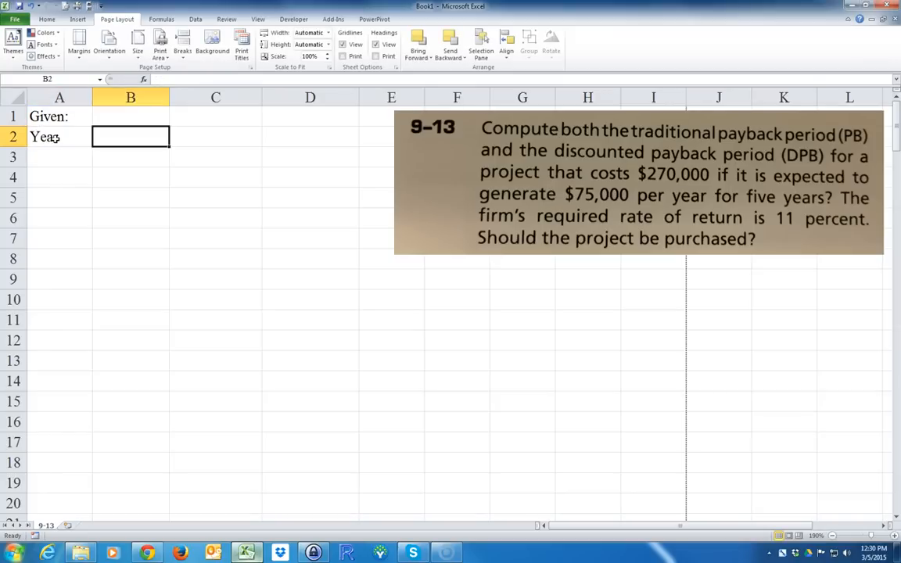
type("CF")
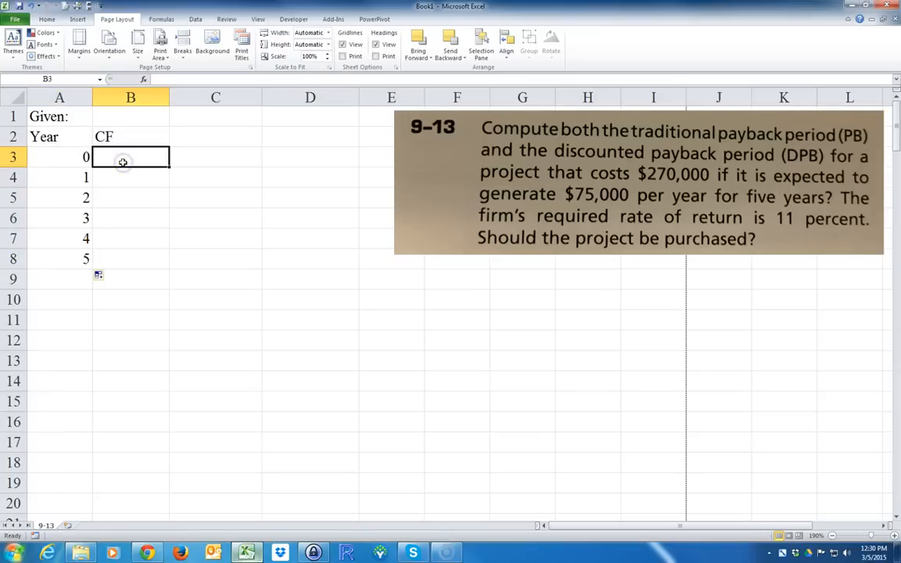
type("-")
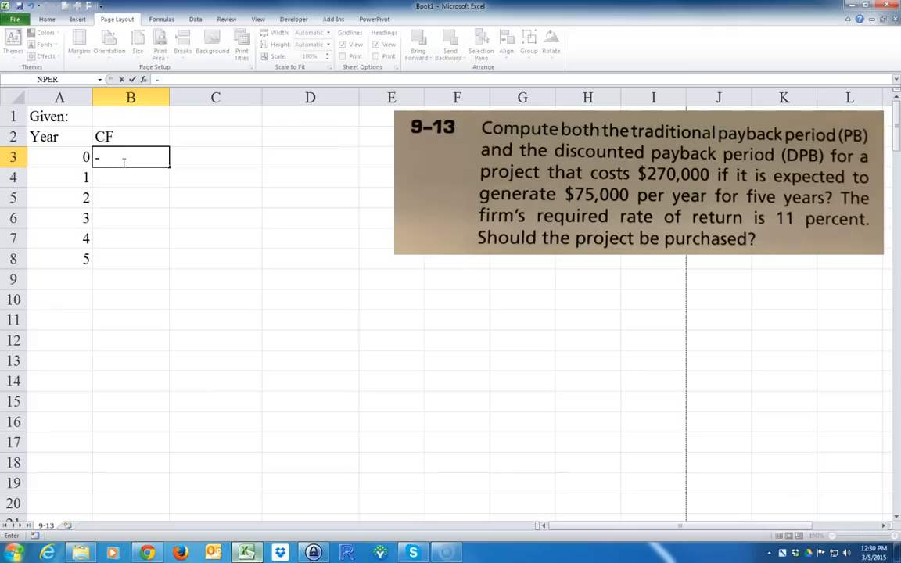
type("$270")
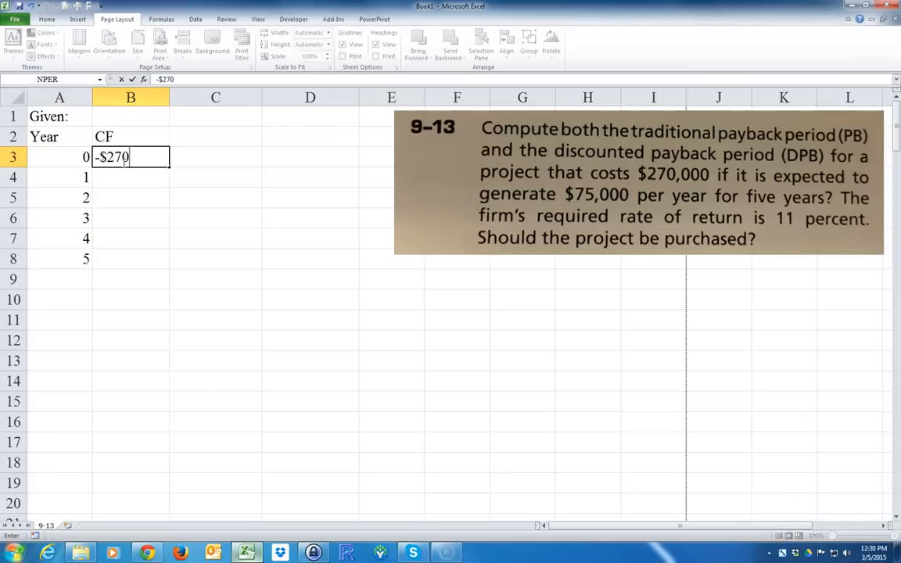
key("enter")
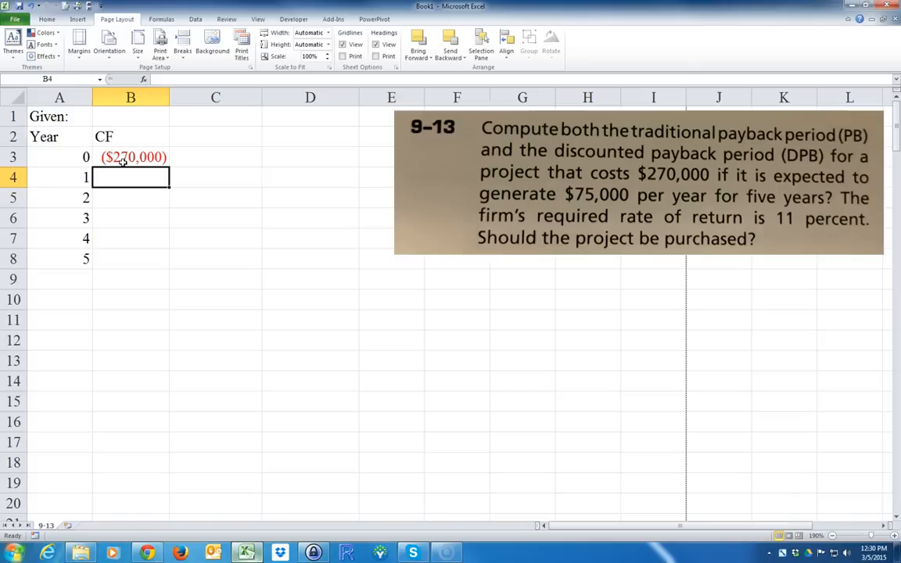
type("$75,000")
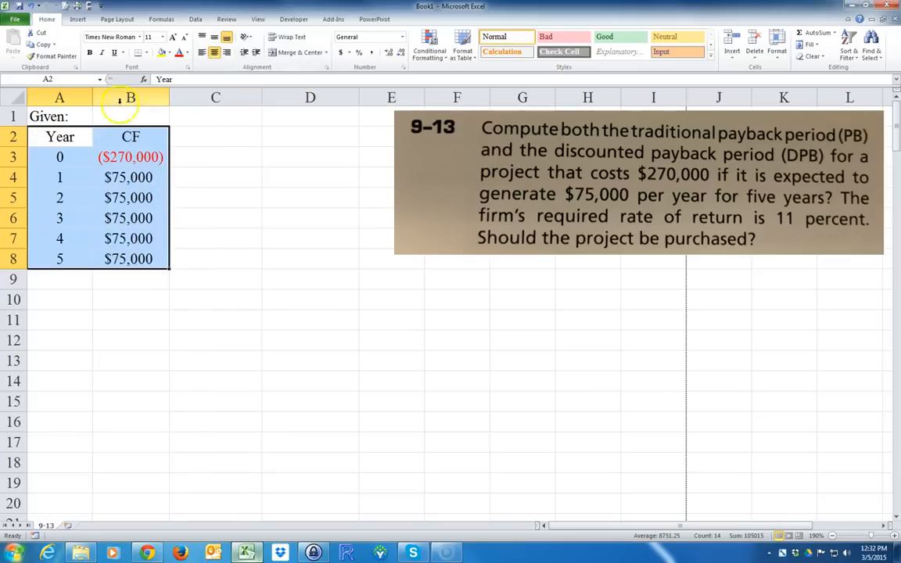
- Apply All Borders to A2:B8 and check the header fill colour
left_click(147, 54)
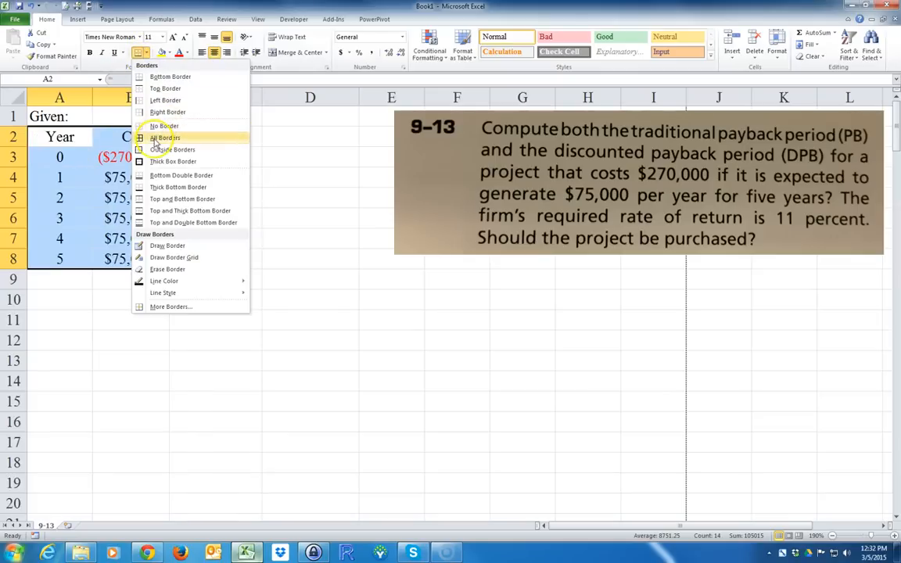
left_click(164, 138)
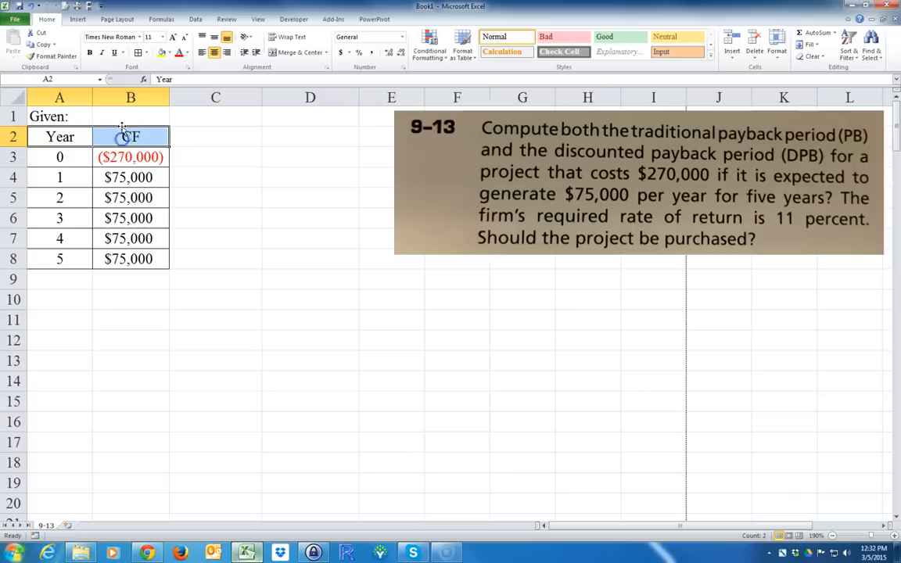
left_click(169, 53)
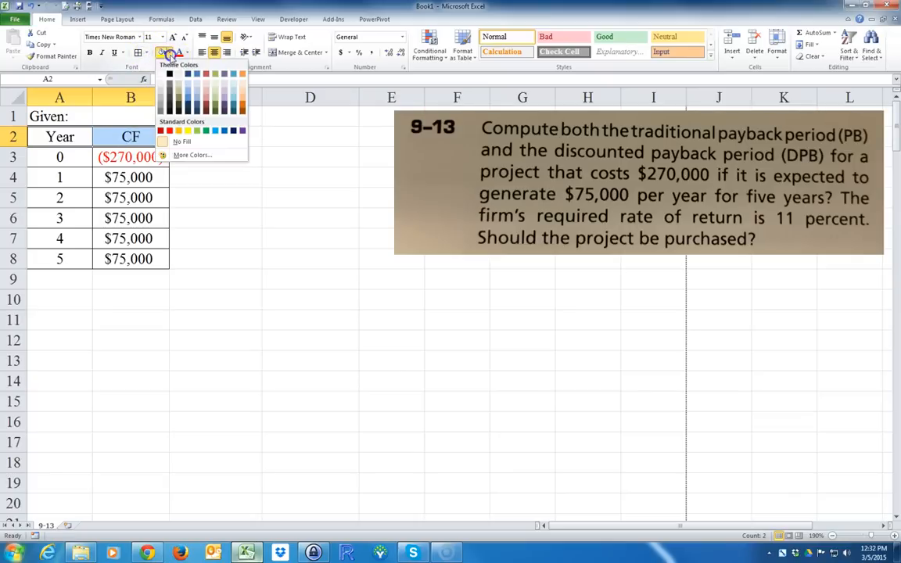
left_click(216, 238)
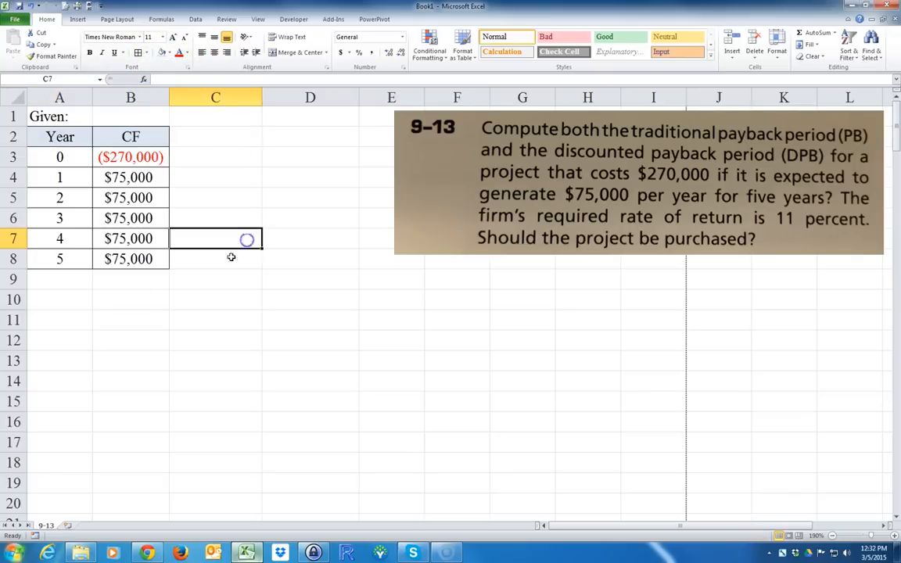
left_click(64, 280)
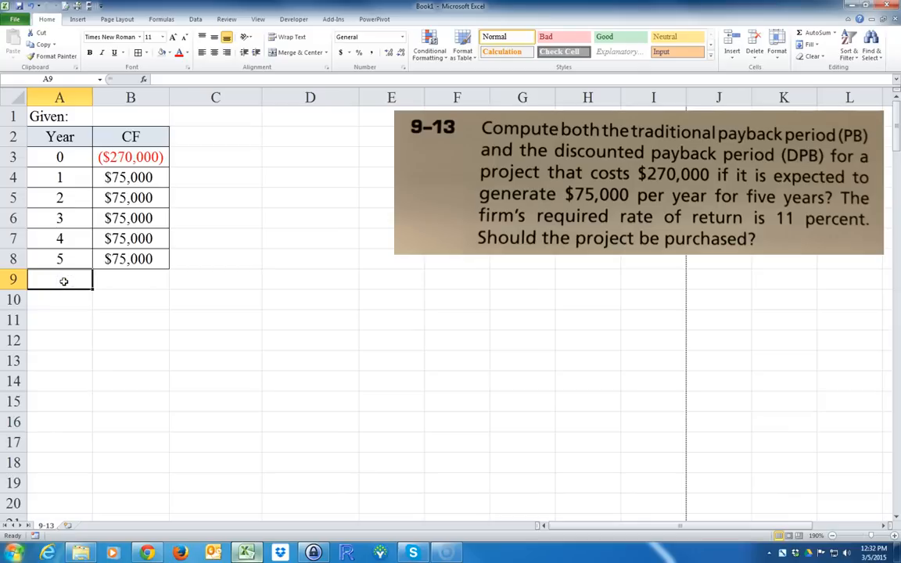
- List Find: items a) PB and b) DPB below the table
type("Find:")
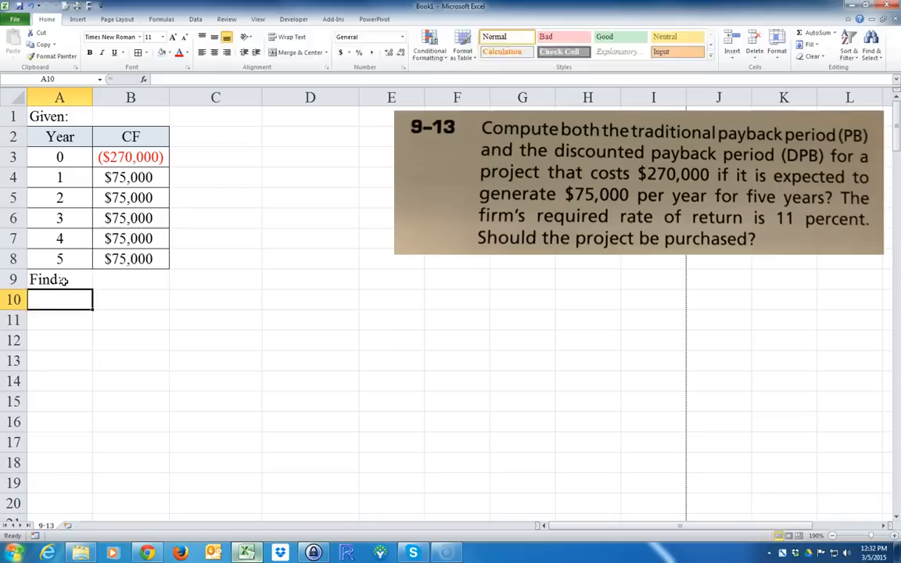
type("a) PB")
left_click(130, 298)
type("?")
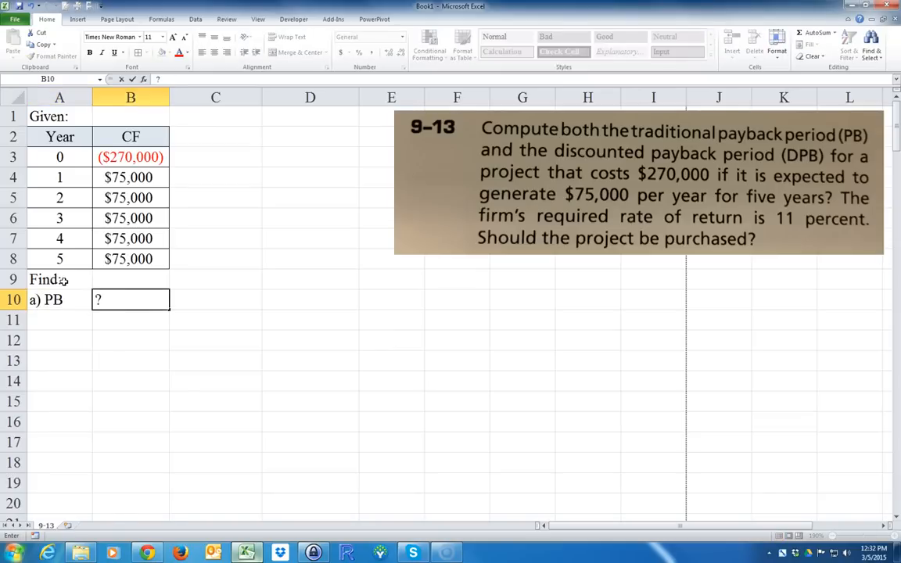
type("b)")
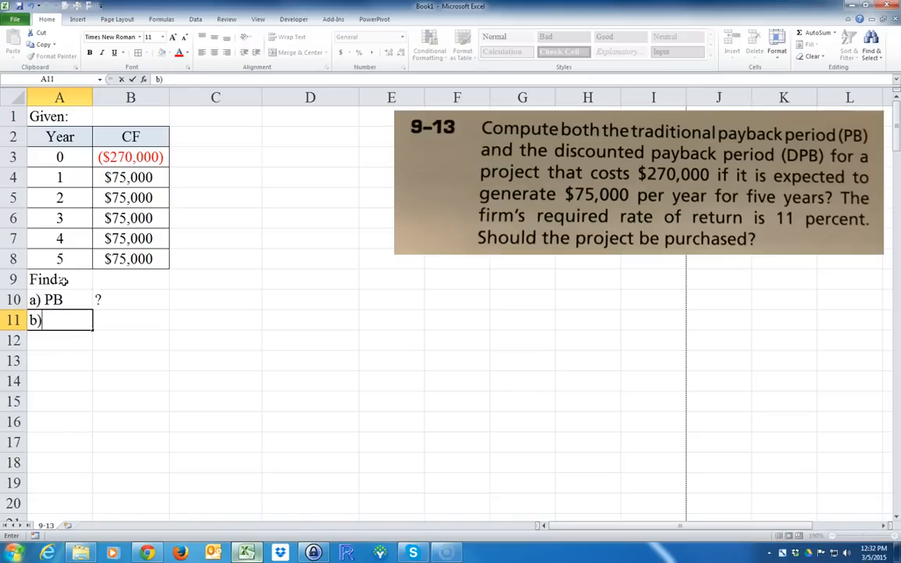
type("DPB")
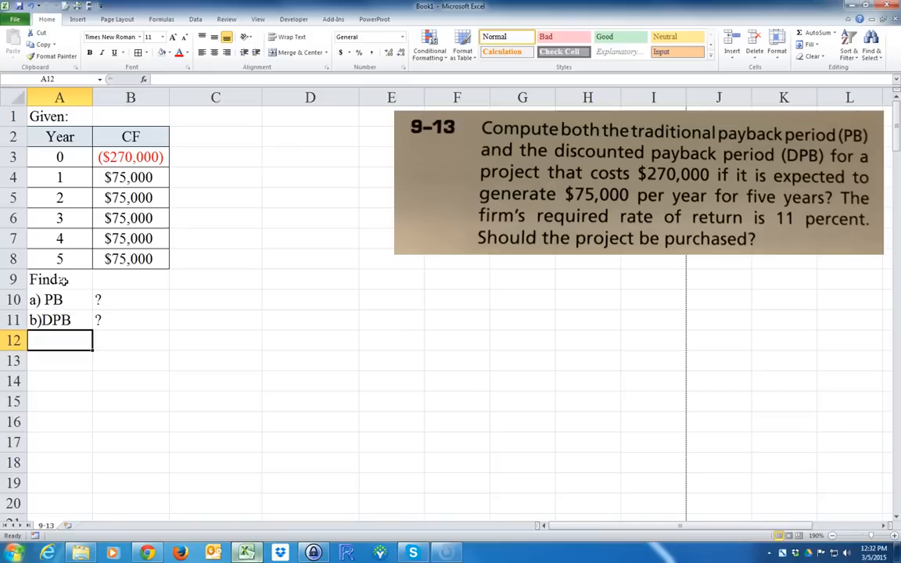
- Add 'c) Should the project be purchased?' and fix the spacing in the DPB label
type("c)")
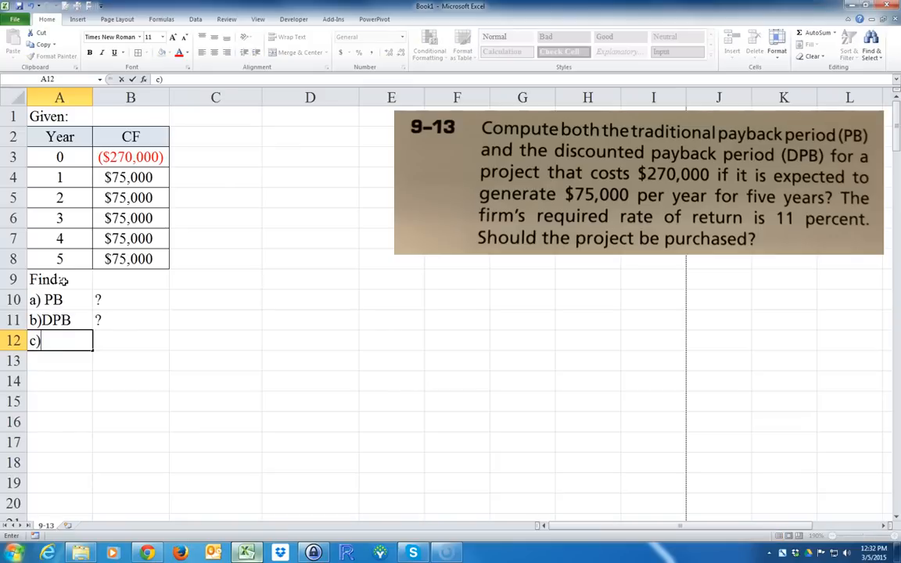
type("S")
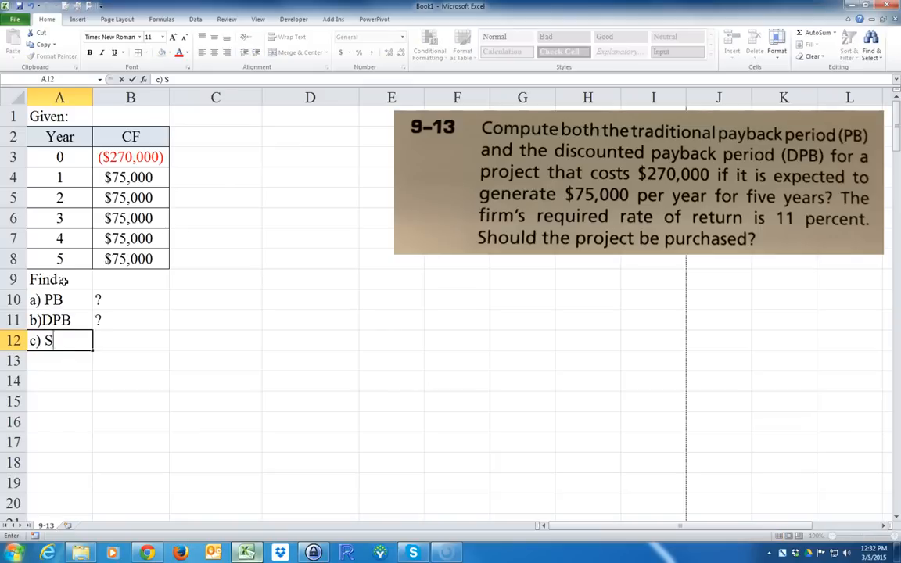
type("hould the proje")
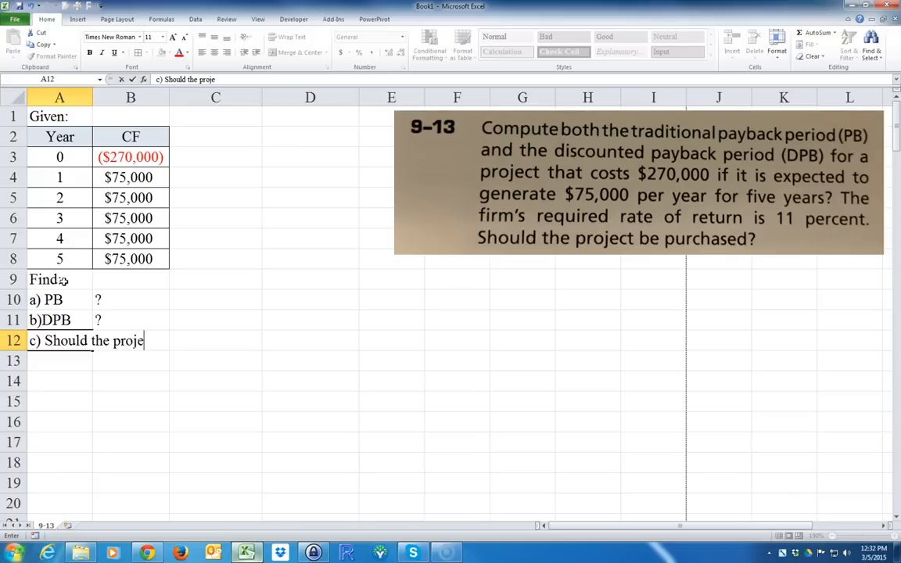
type("ct be purcahs")
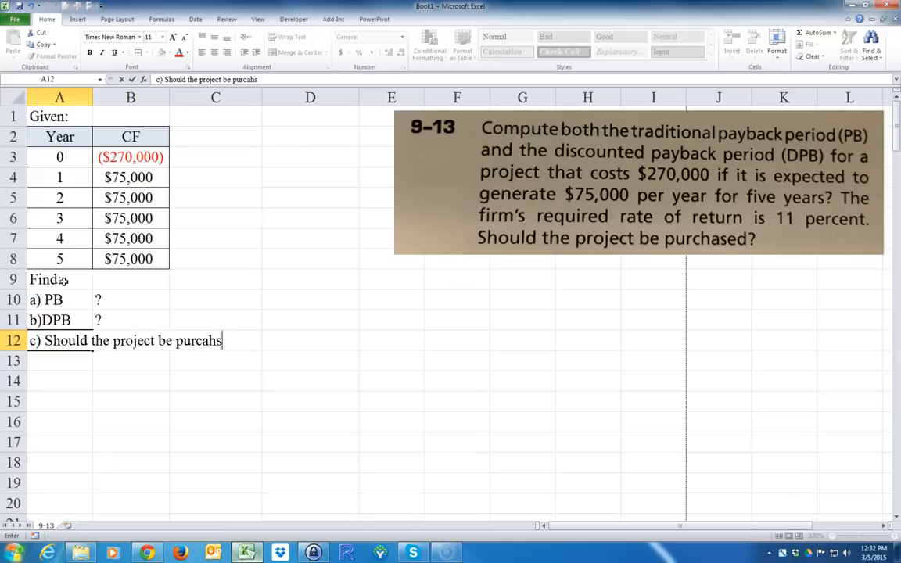
type("purchased")
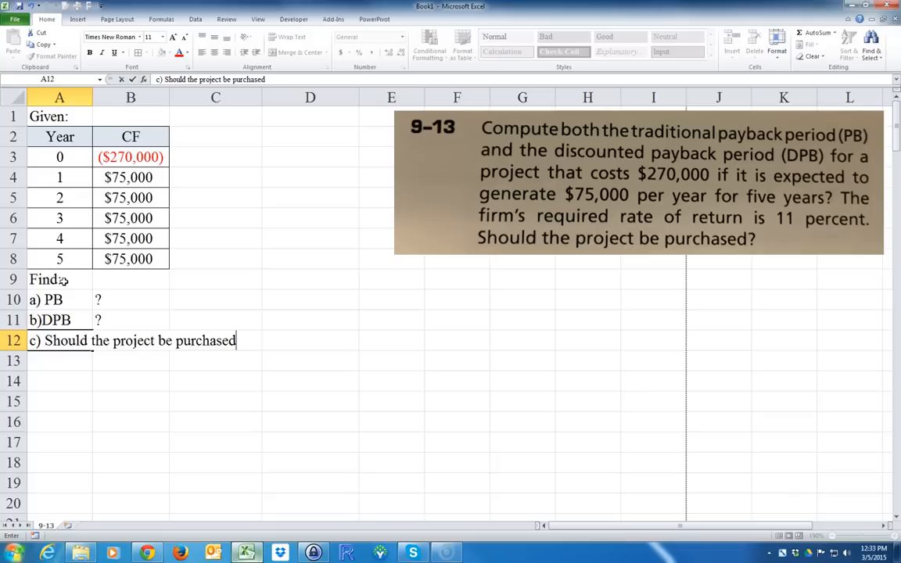
left_click(50, 319)
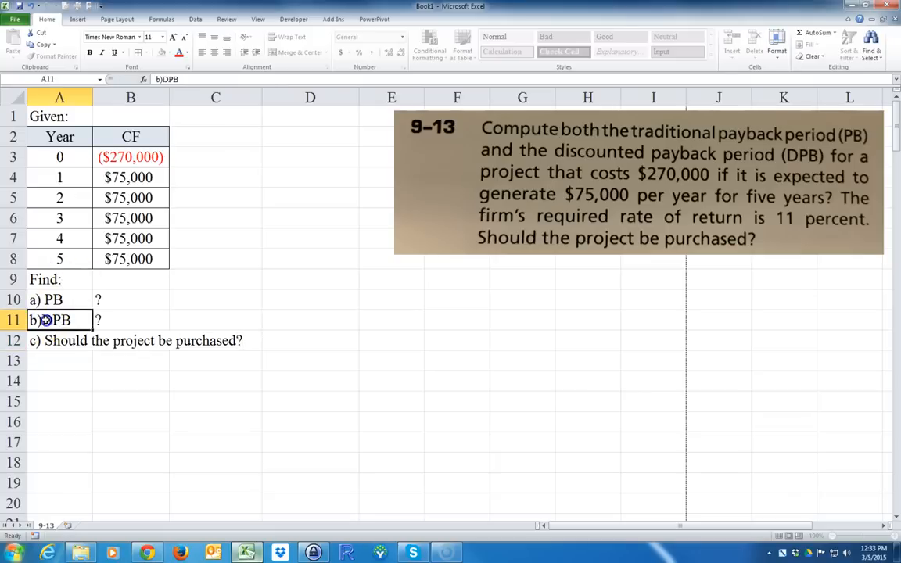
left_click(59, 360)
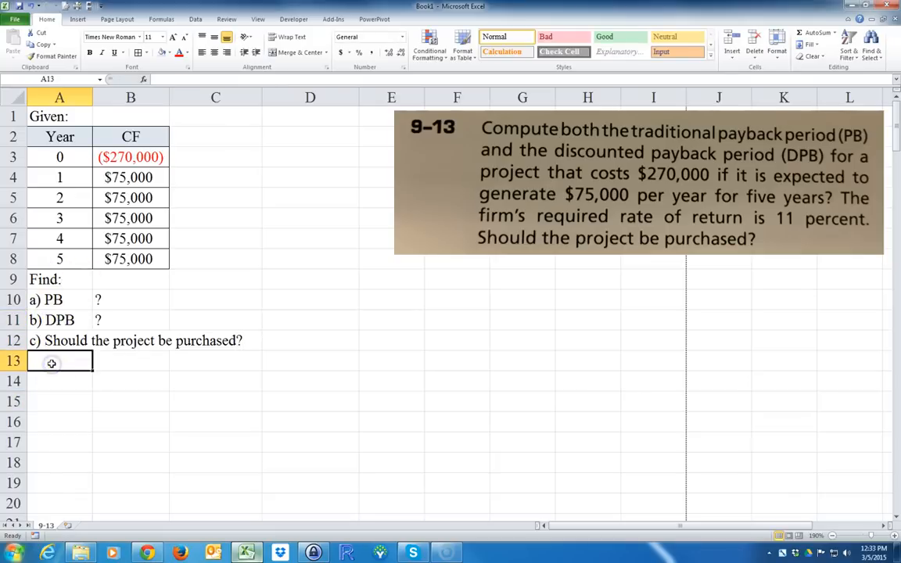
- Add a Solution: heading and copy the Year/CF table A2:B8 beneath it
type("Solution:")
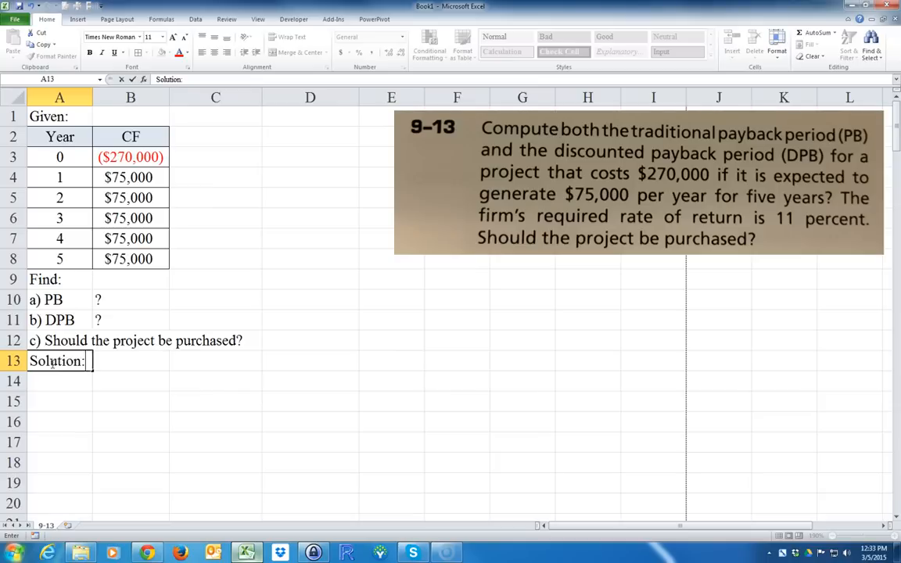
left_click_drag(59, 136, 131, 238)
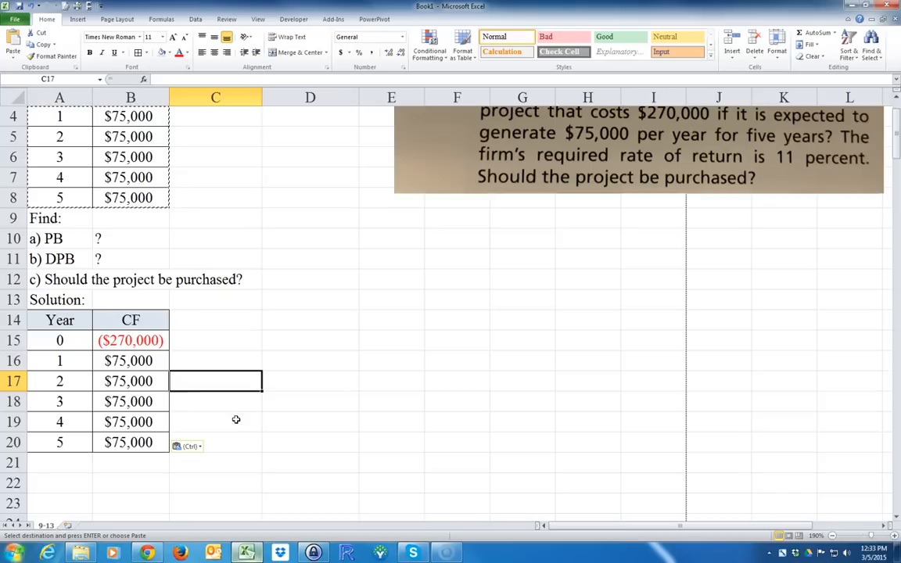
mouse_move(222, 485)
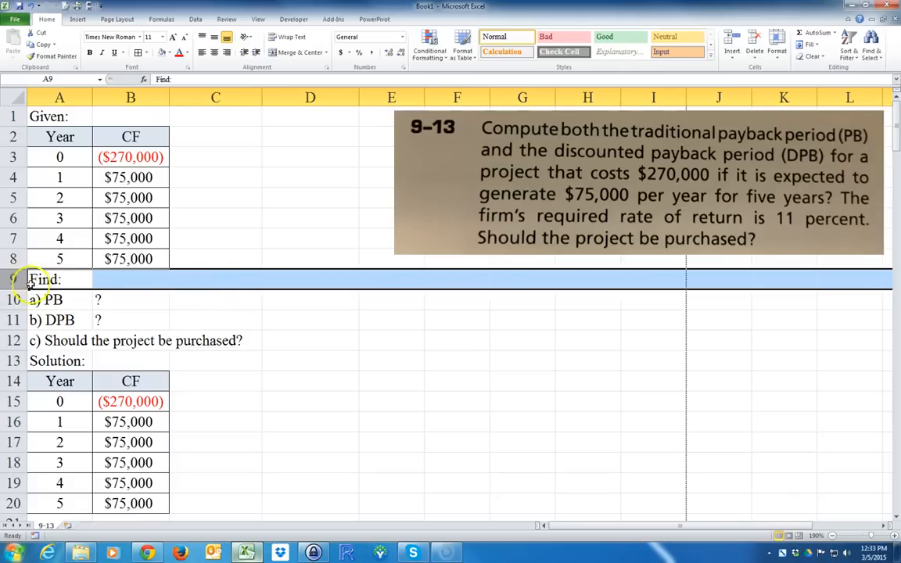
- Insert a row under the given data holding the required rate 11% in B9
right_click(32, 278)
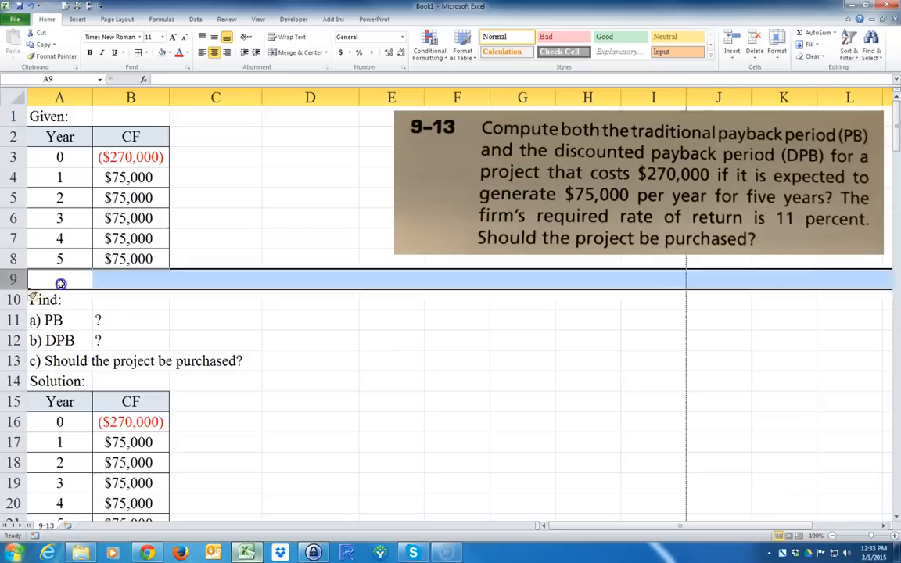
left_click(131, 279)
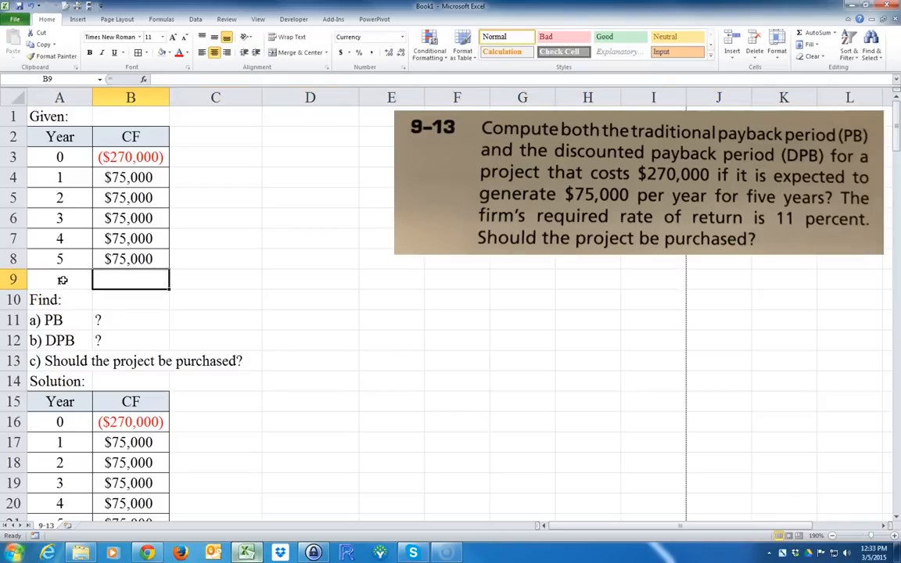
type("11%")
left_click(60, 278)
type("r")
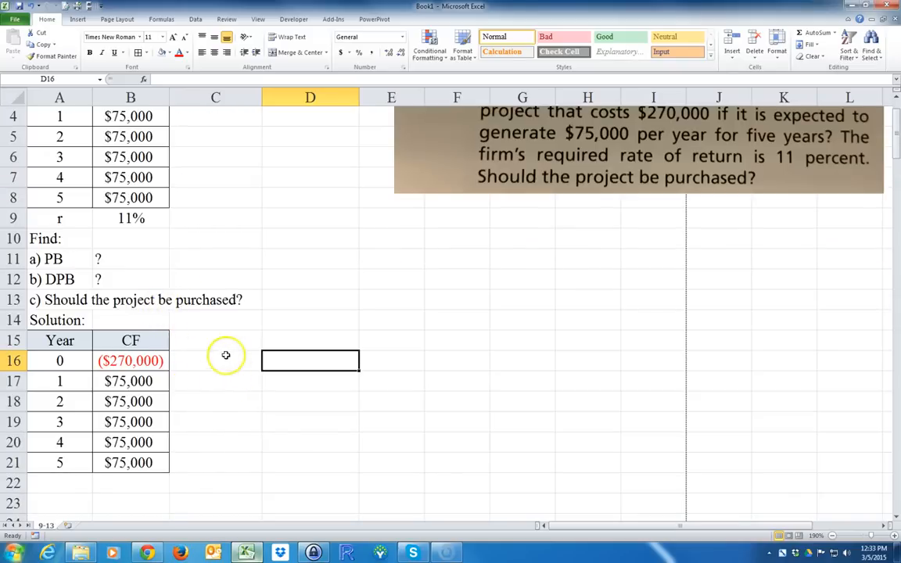
- Add a Balance column with =B16 and =C16+B17 filled down to C21, with borders
left_click(216, 341)
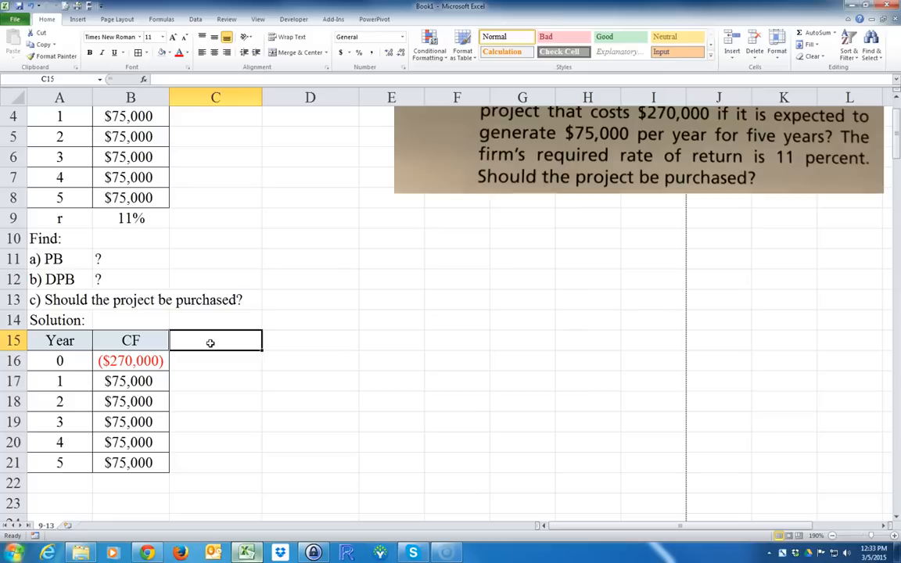
type("Balance")
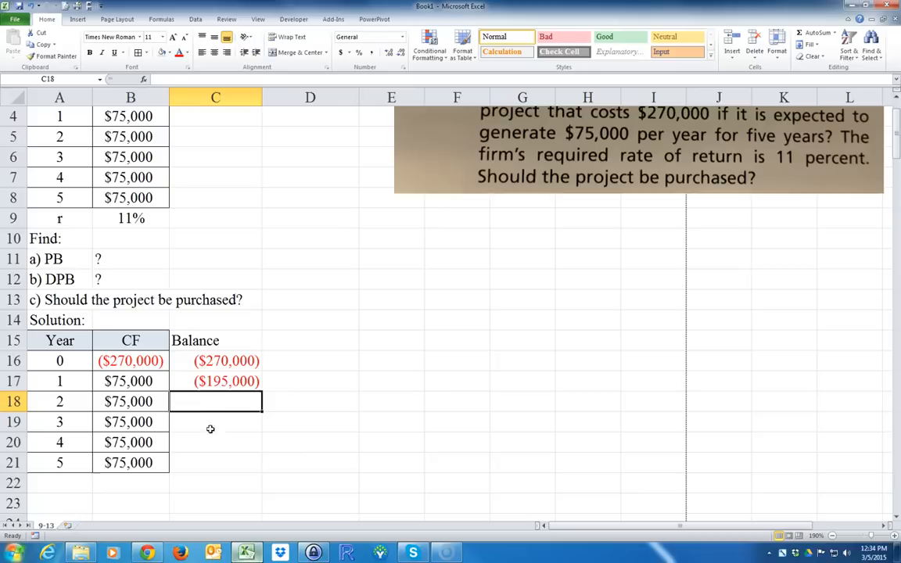
left_click(216, 382)
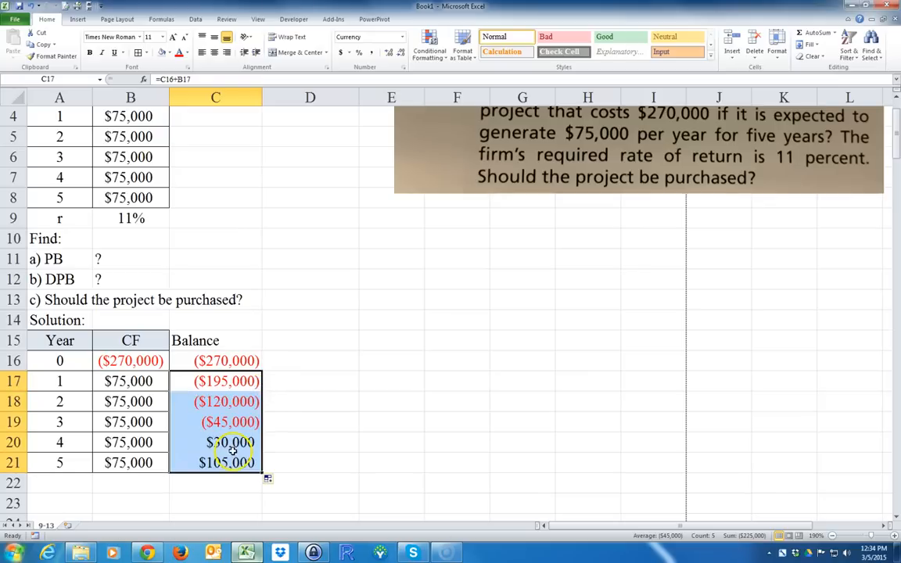
left_click(216, 481)
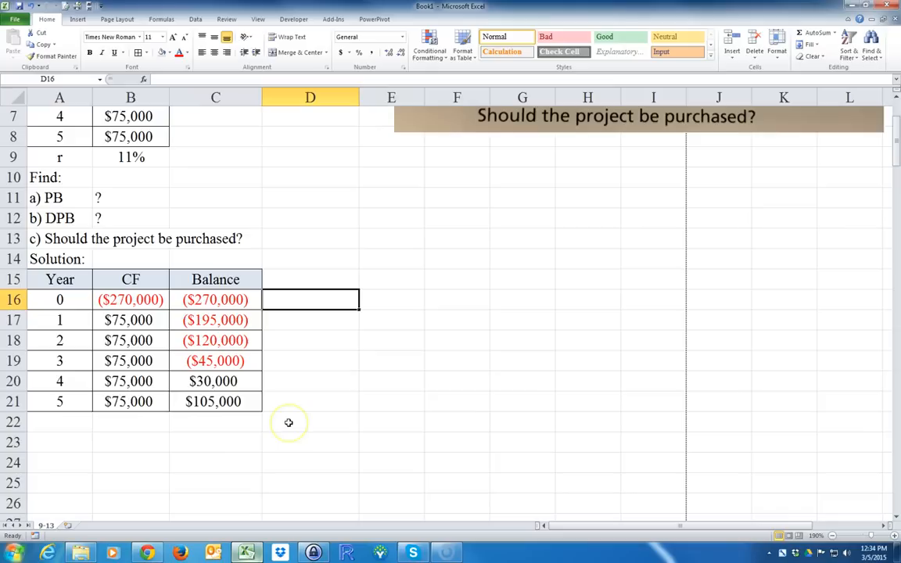
mouse_move(91, 404)
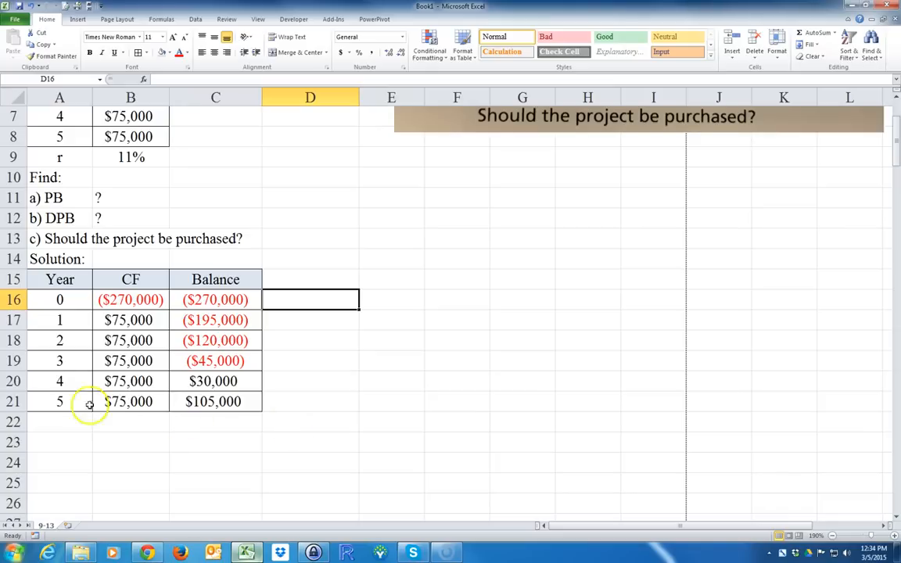
- Check the balance formulas and paste the b) DPB label below the table in A22
left_click(216, 359)
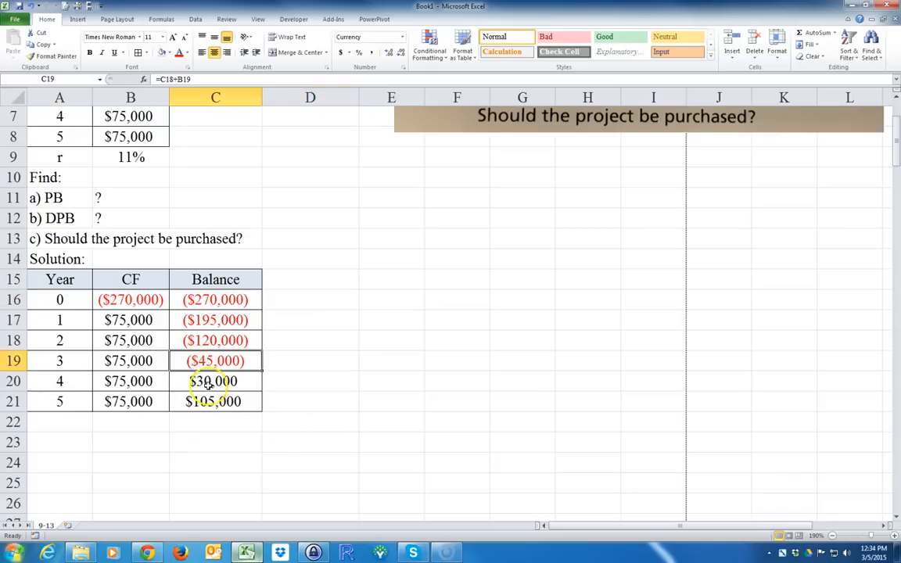
left_click(216, 381)
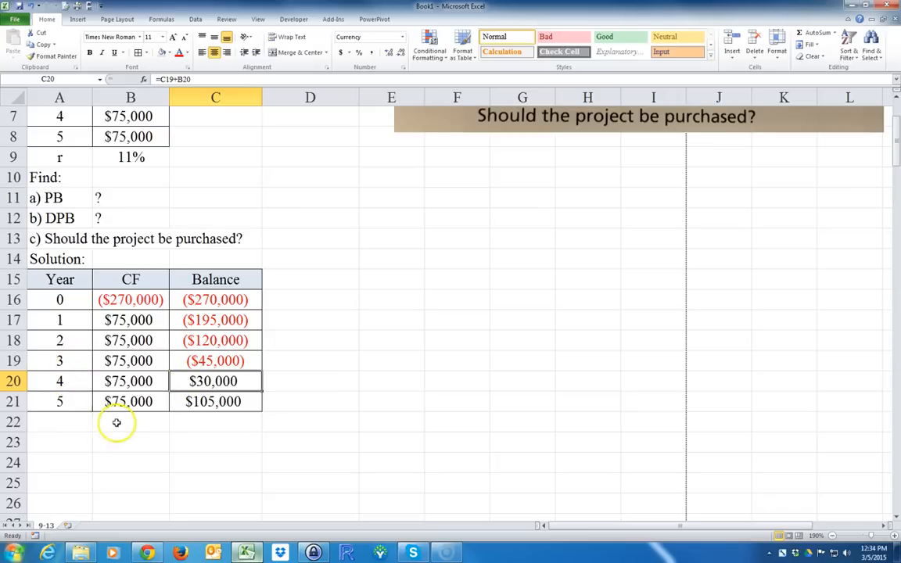
left_click(62, 422)
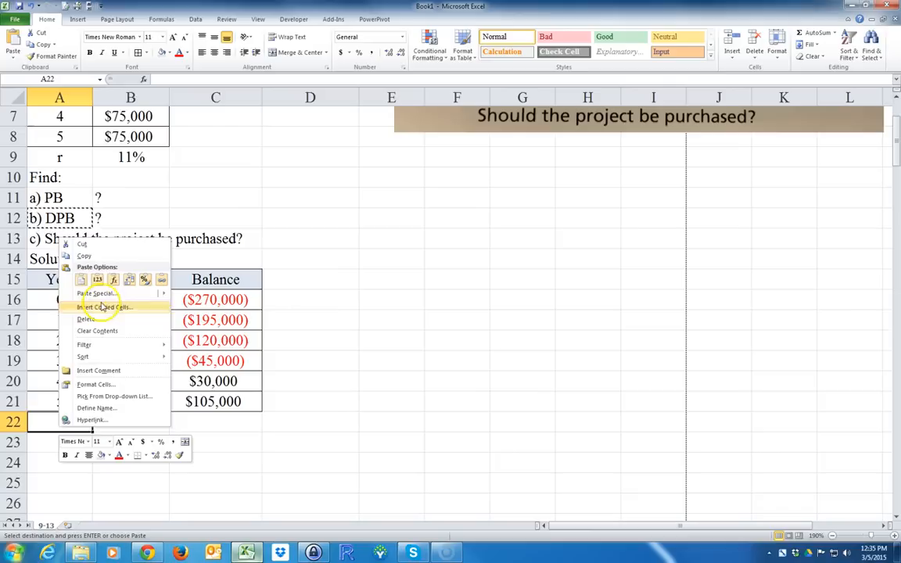
left_click(103, 306)
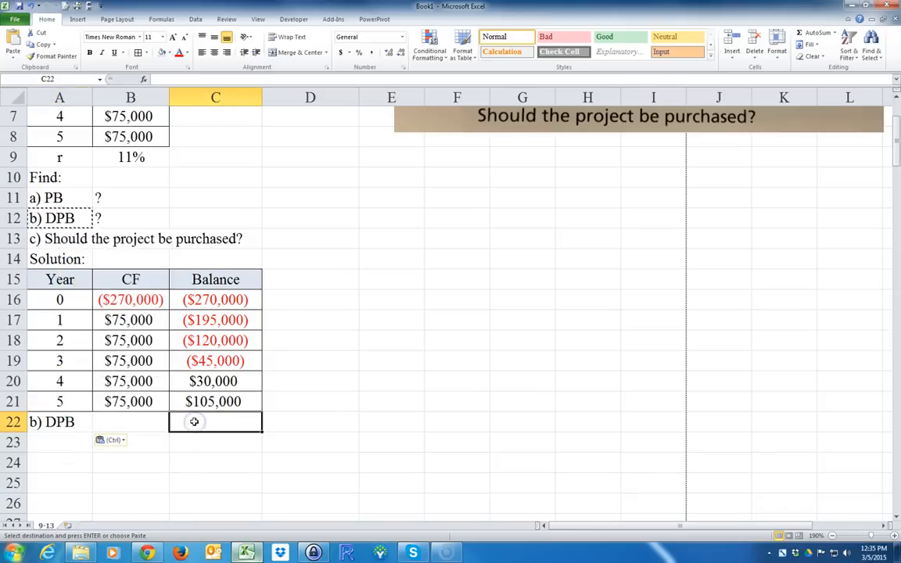
- Begin the payback formula =A19+-C19/ beside the DPB label
type("=")
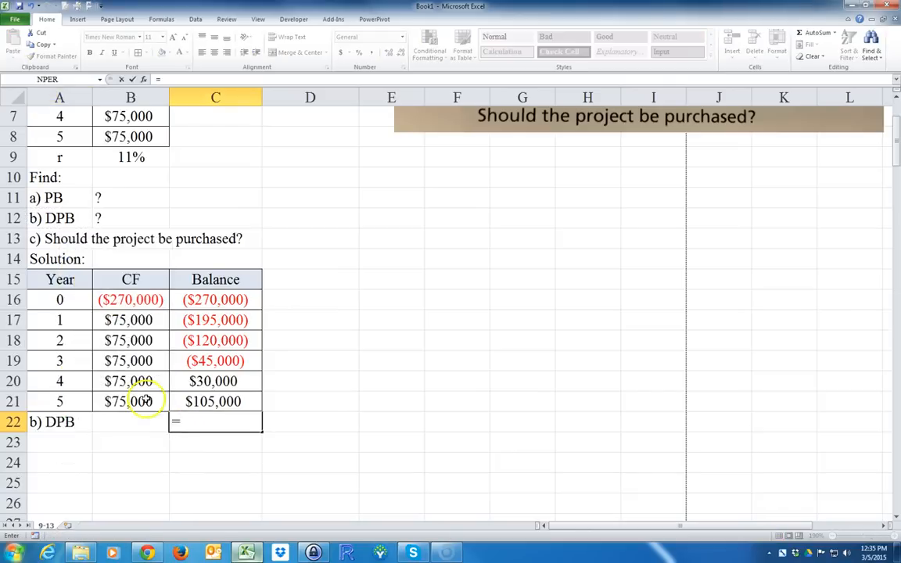
left_click(59, 360)
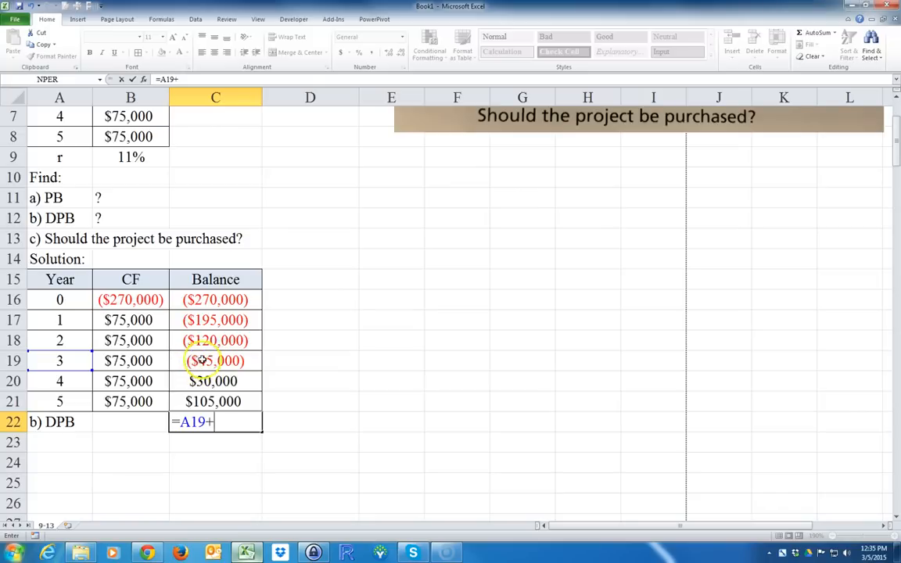
type("-")
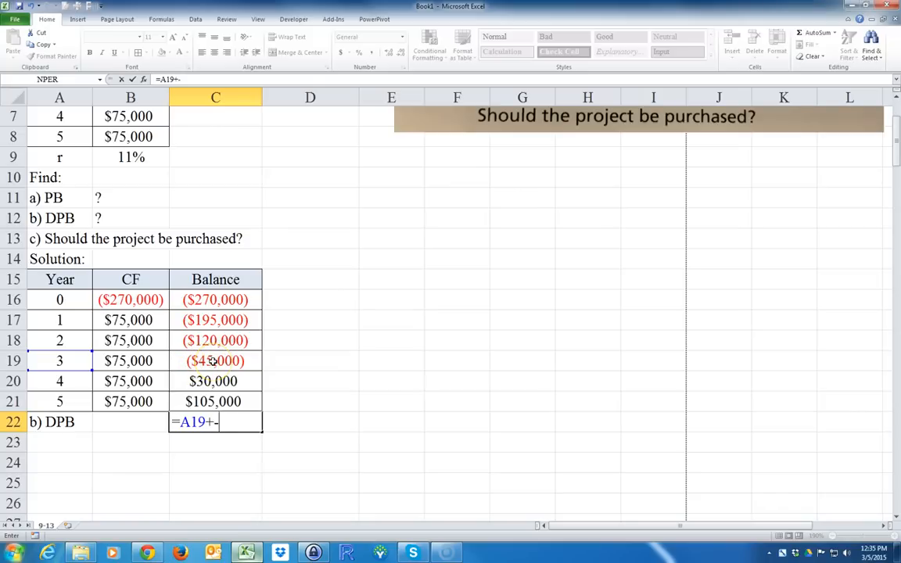
left_click(216, 360)
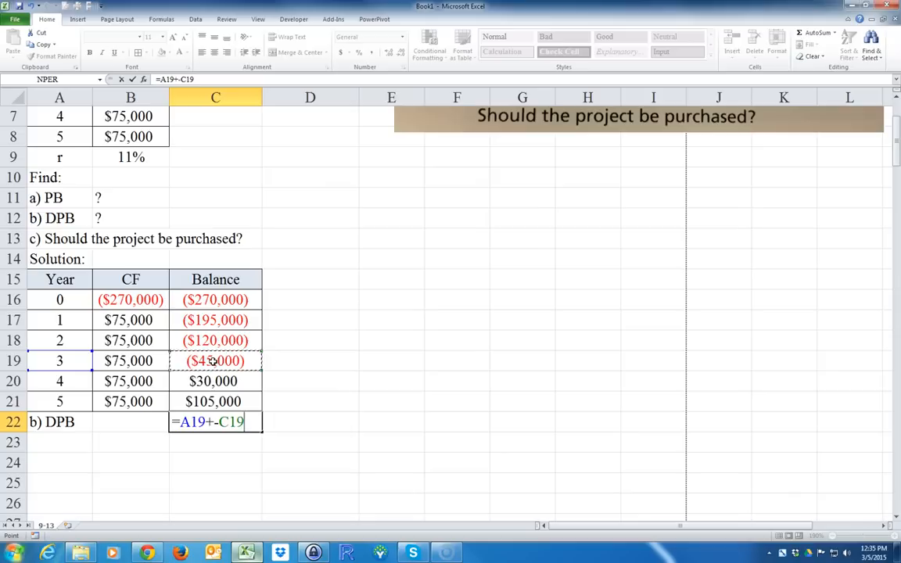
type("/")
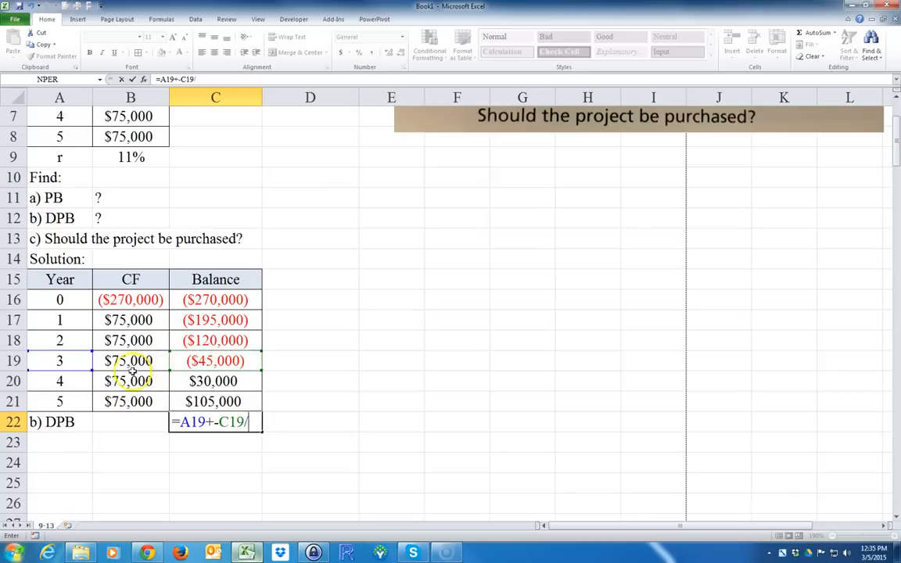
mouse_move(128, 382)
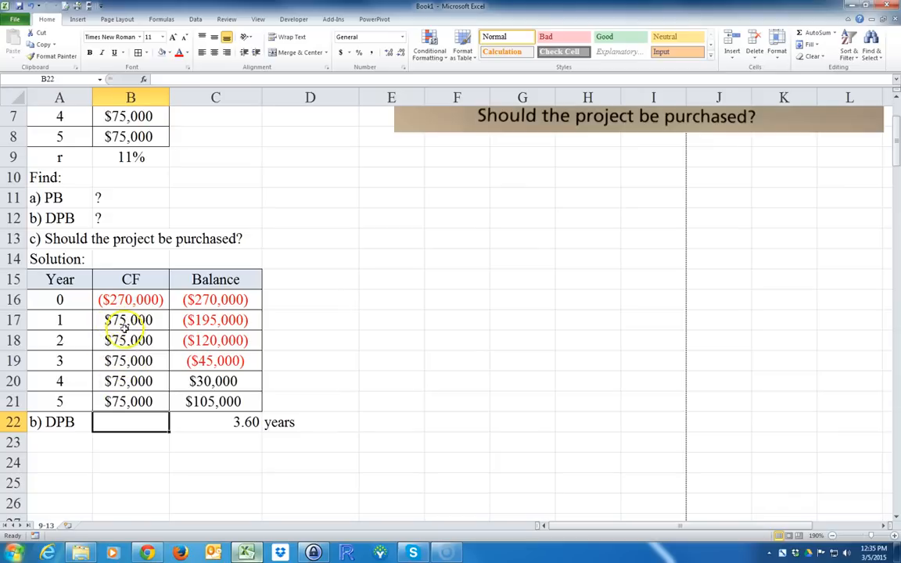
mouse_move(141, 456)
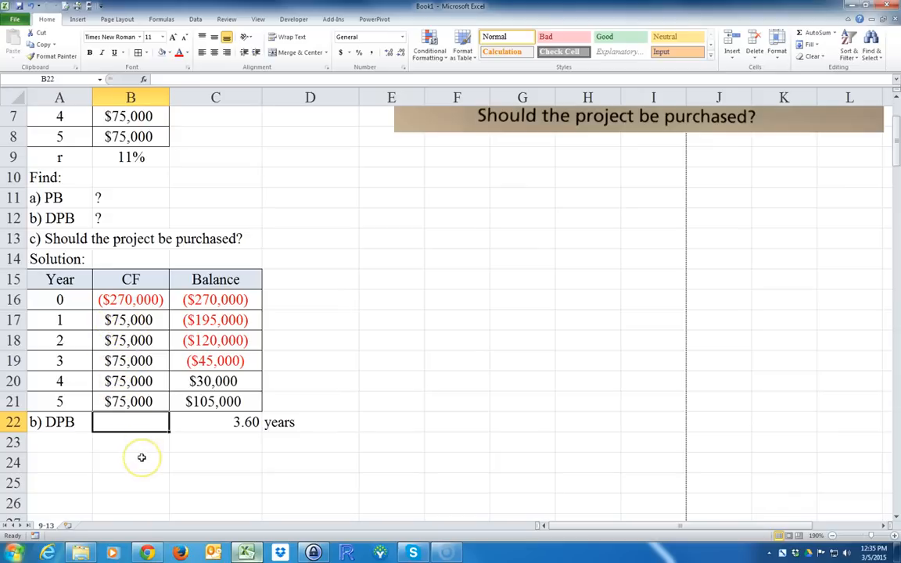
- Enter payback as outlay divided by yearly cash flow, relabel a) PB and shade row 22 yellow
type("=-B16")
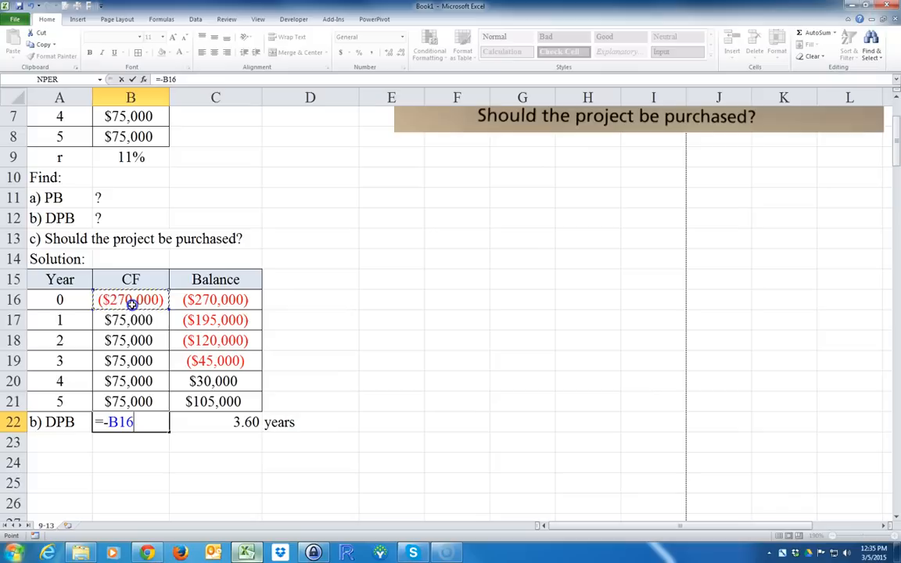
type("/")
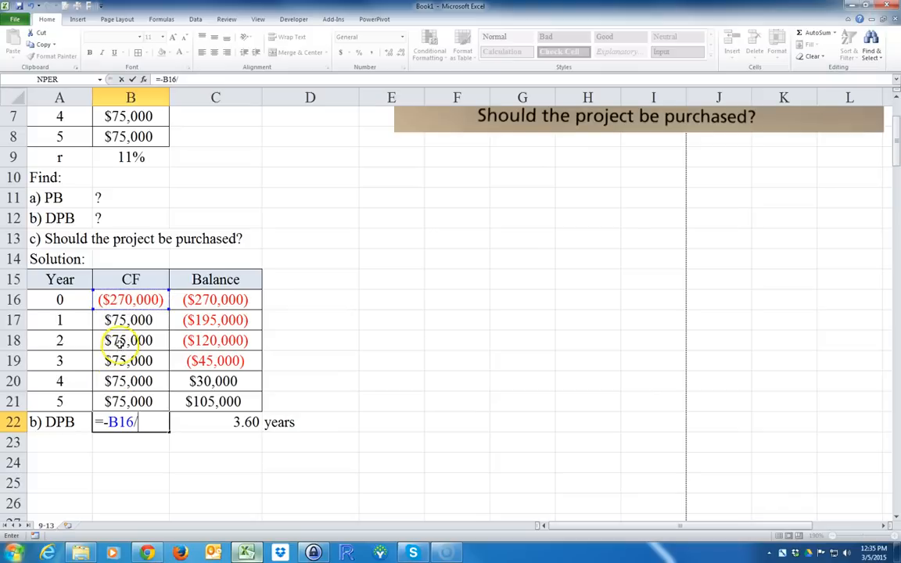
left_click(132, 319)
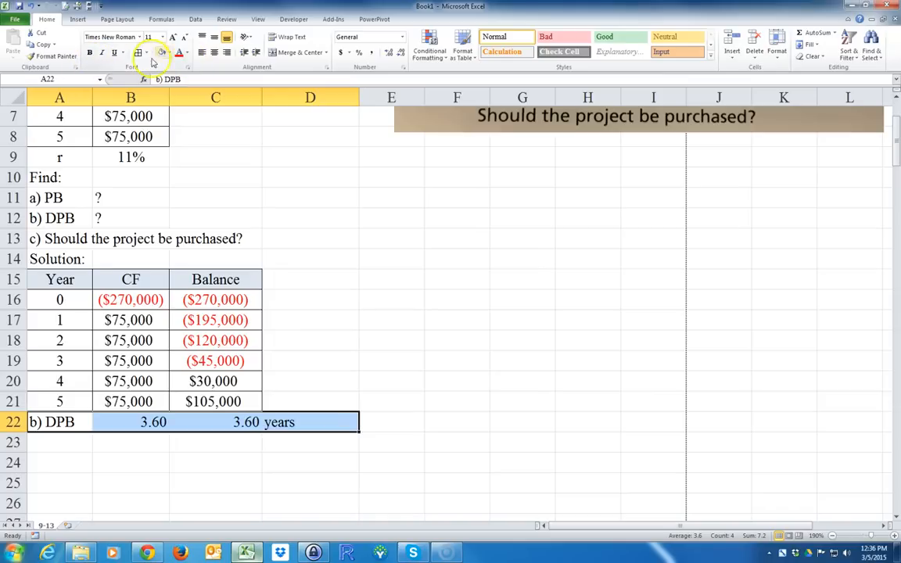
left_click(166, 53)
type("a")
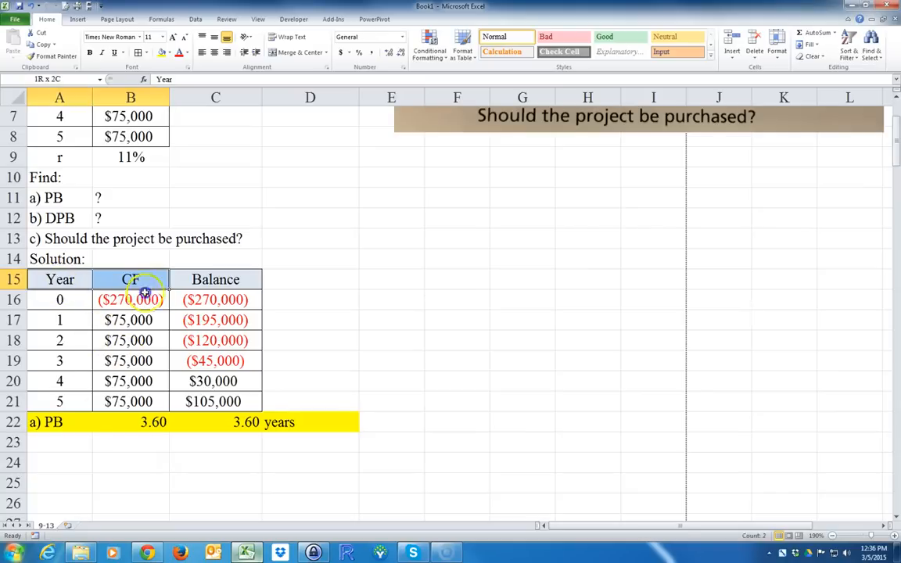
- Paste the Year/CF/Balance table at A23 and insert a PV CF column before Balance
right_click(216, 300)
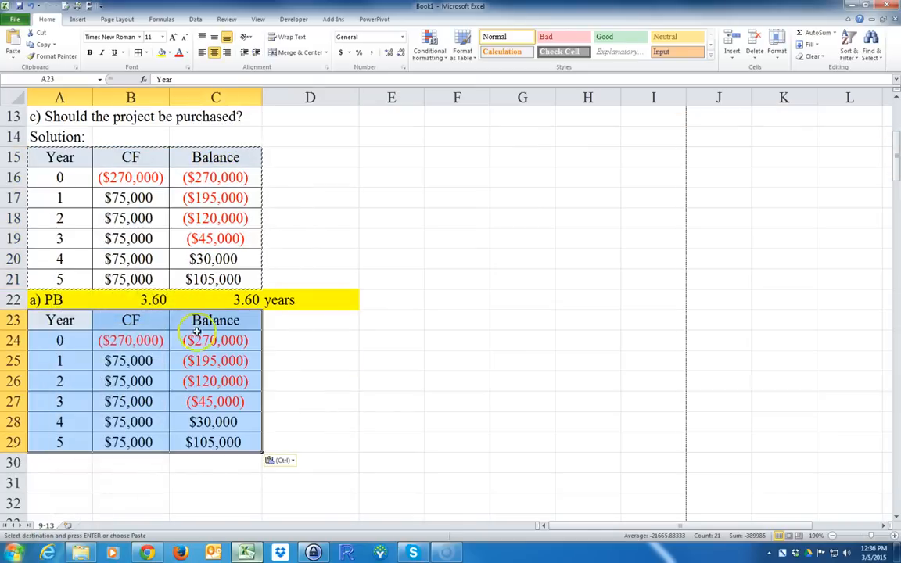
left_click(216, 341)
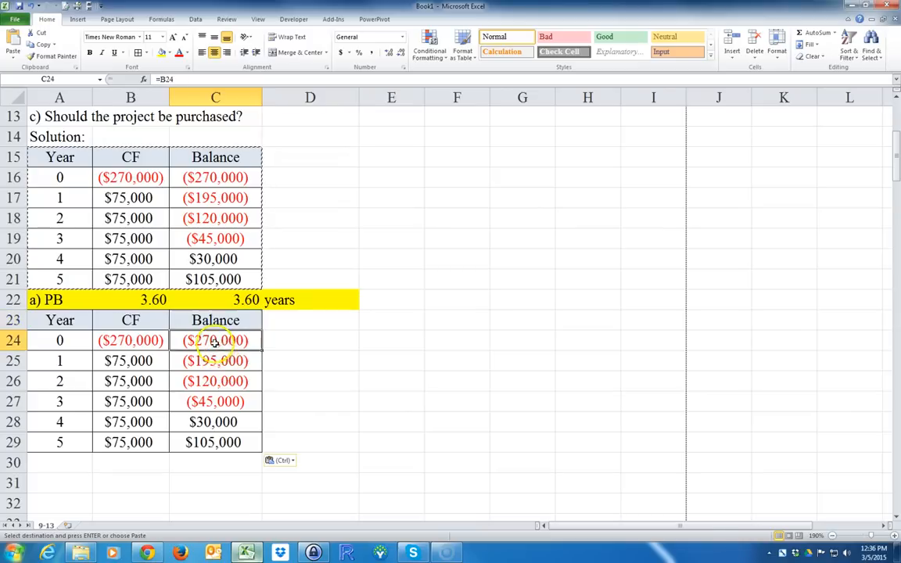
right_click(216, 341)
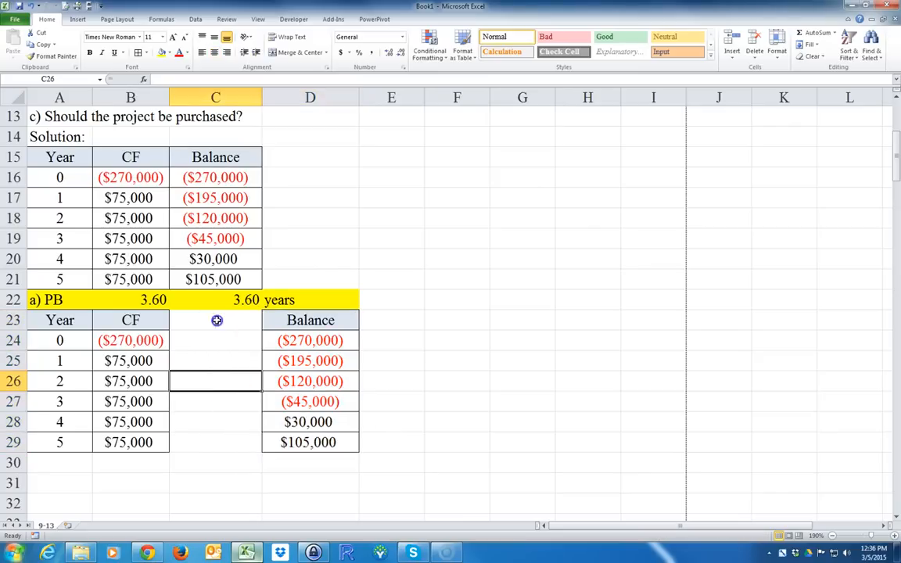
left_click(216, 320)
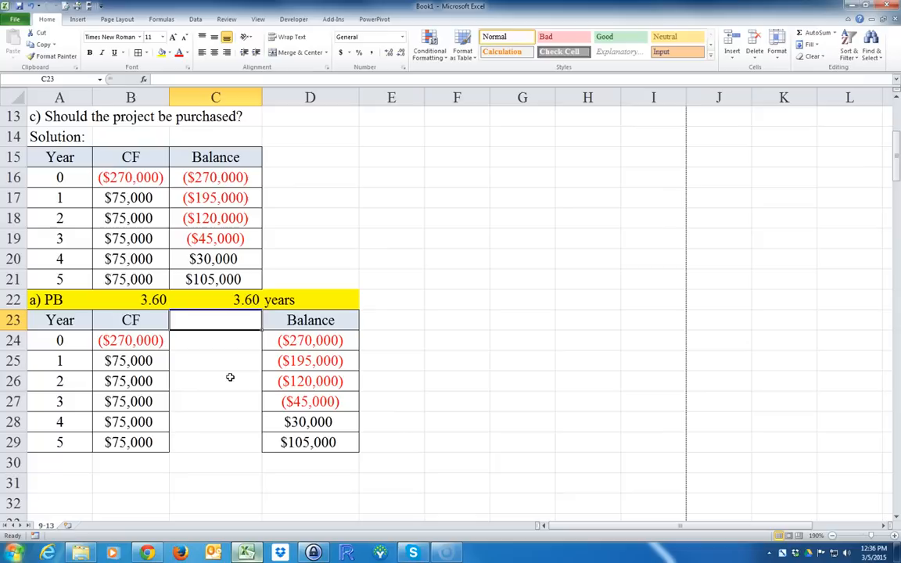
type("PV D")
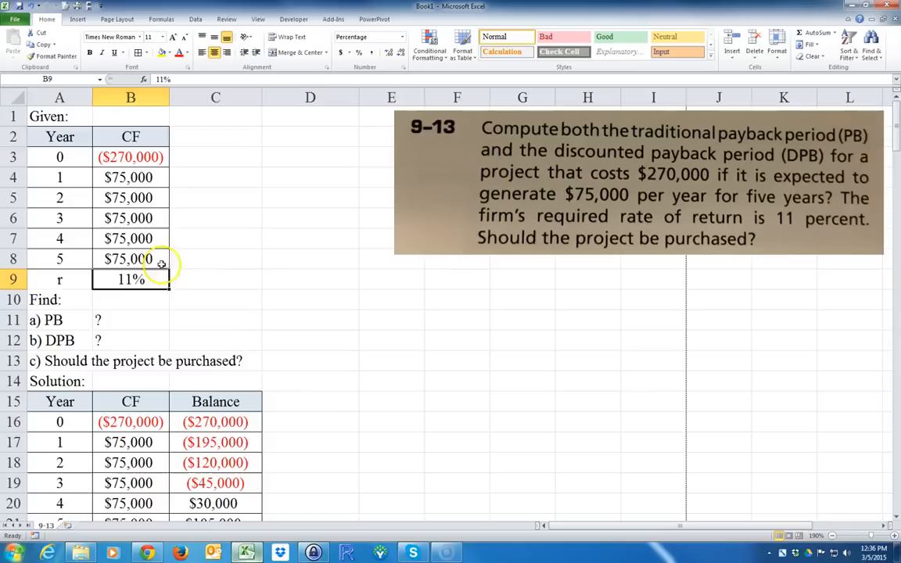
scroll("down", 3)
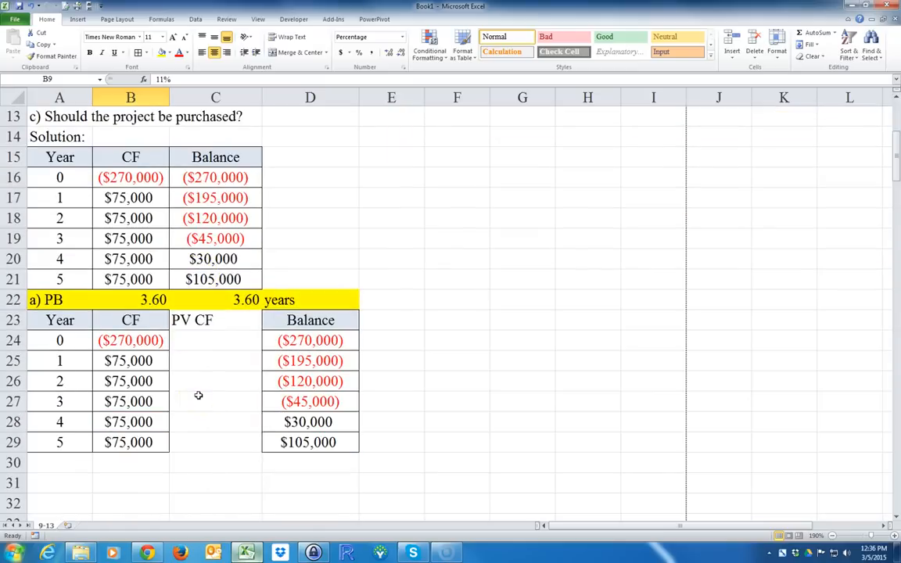
left_click(216, 341)
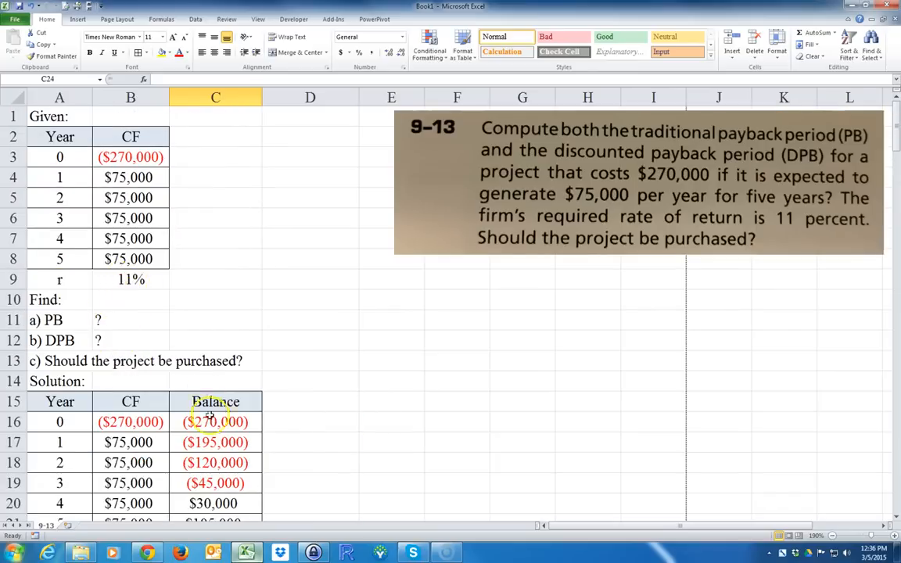
scroll("down", 3)
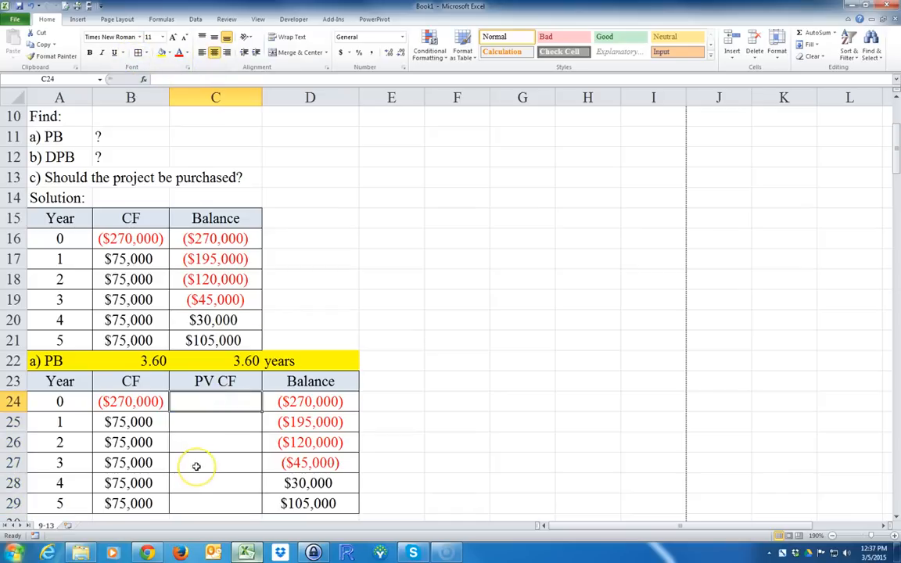
- Enter =PV($B$9,A25,,B25) for year 1 and check the result
type("=")
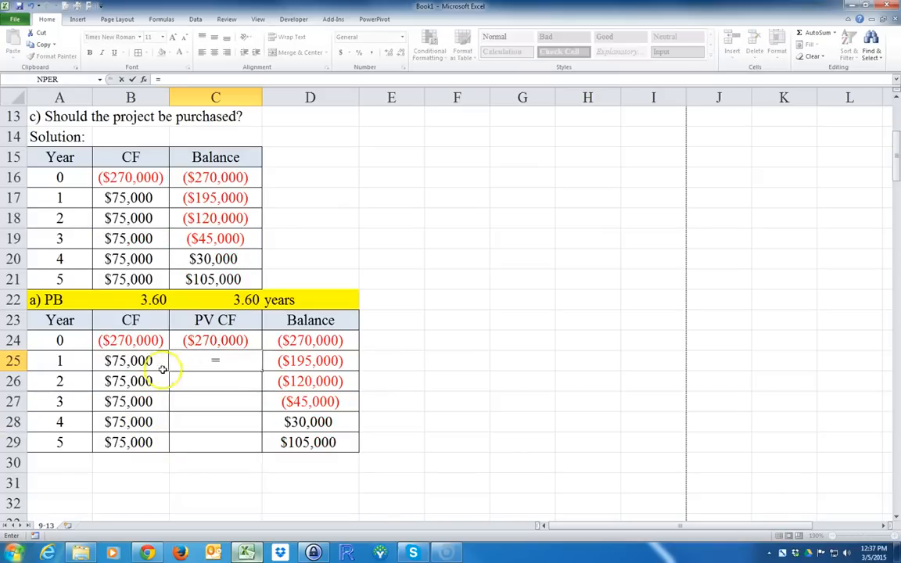
type("PV")
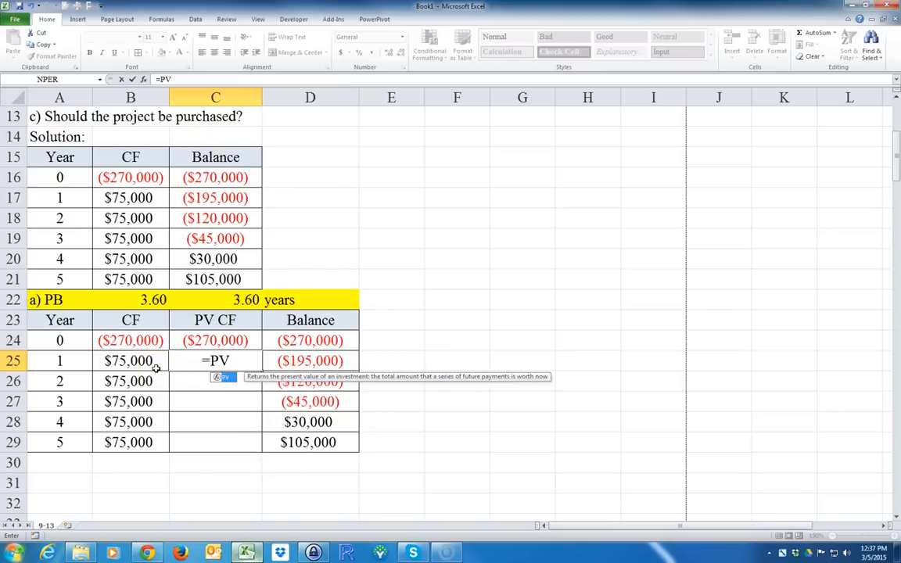
type("($B$9")
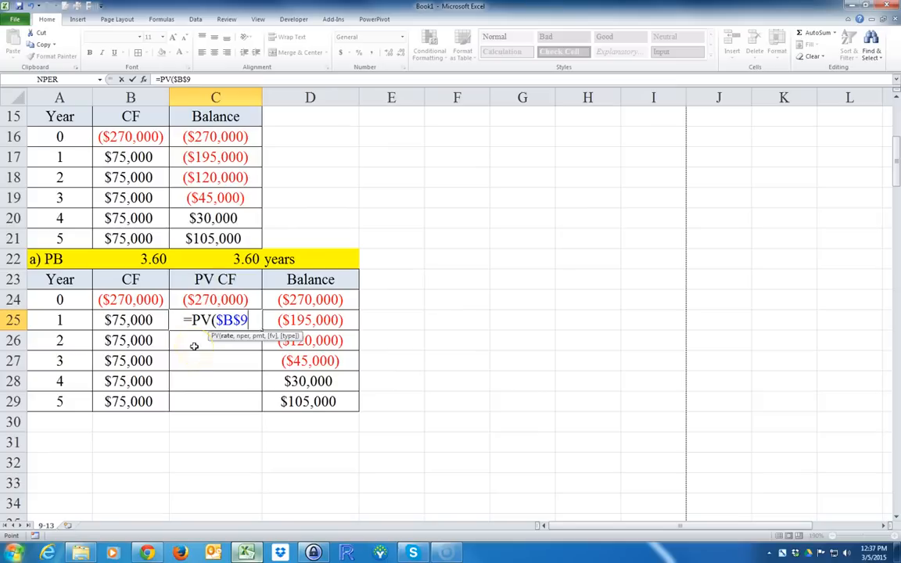
type(",")
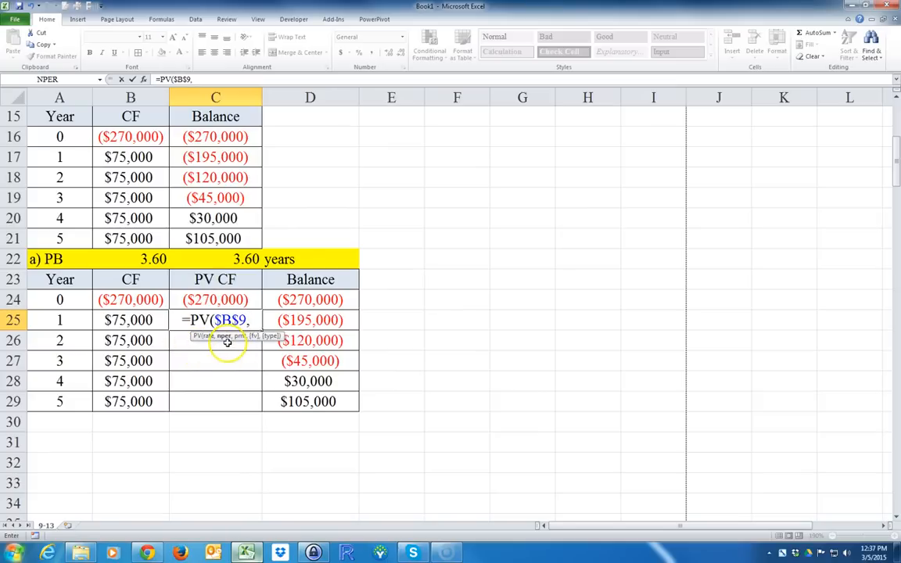
left_click(59, 319)
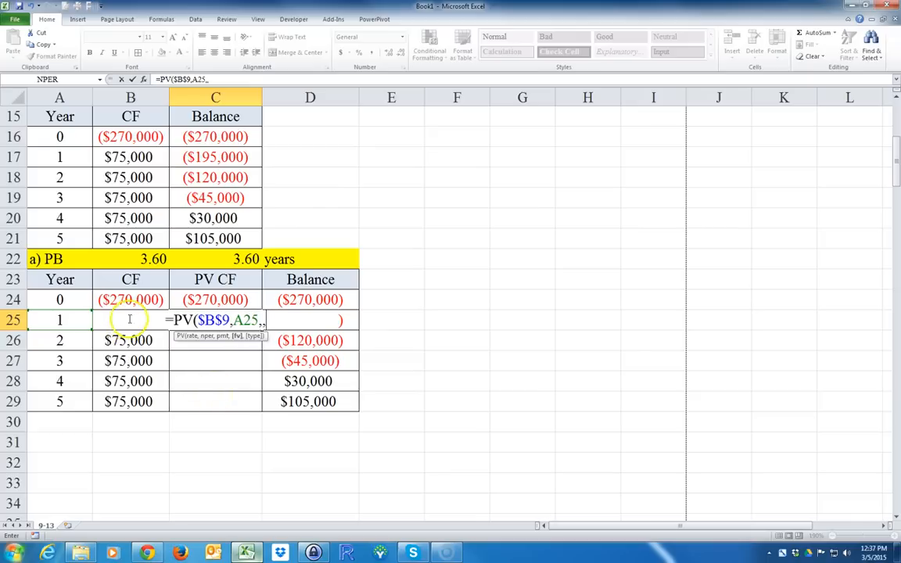
mouse_move(133, 321)
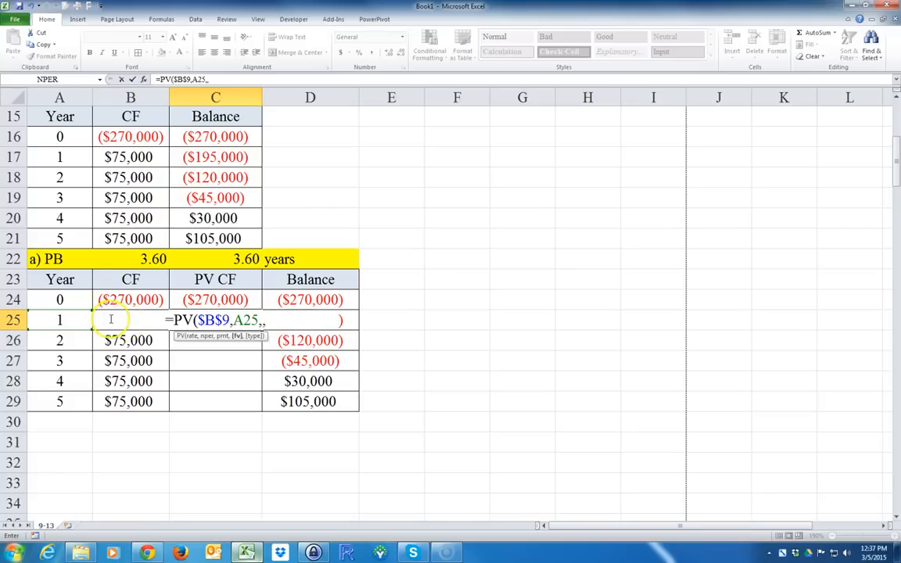
type(",B2")
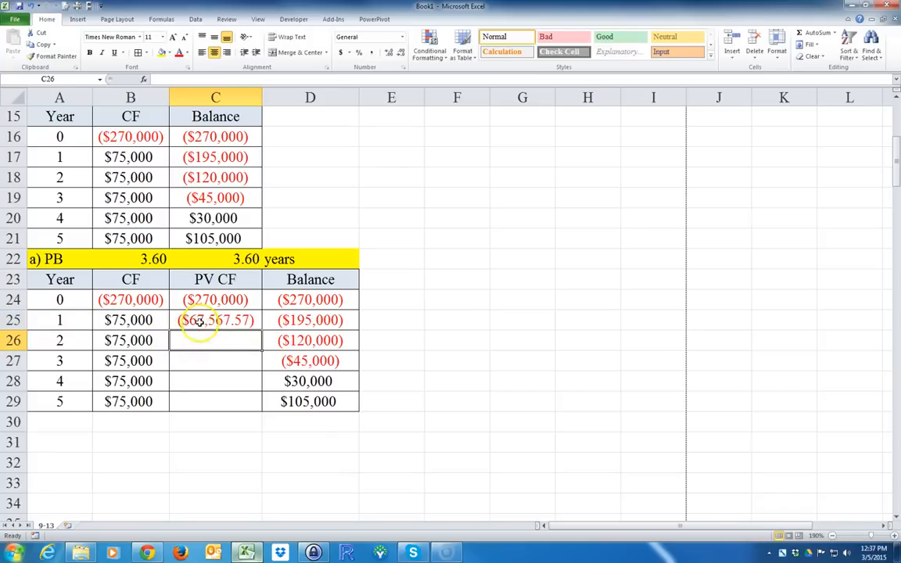
left_click(216, 319)
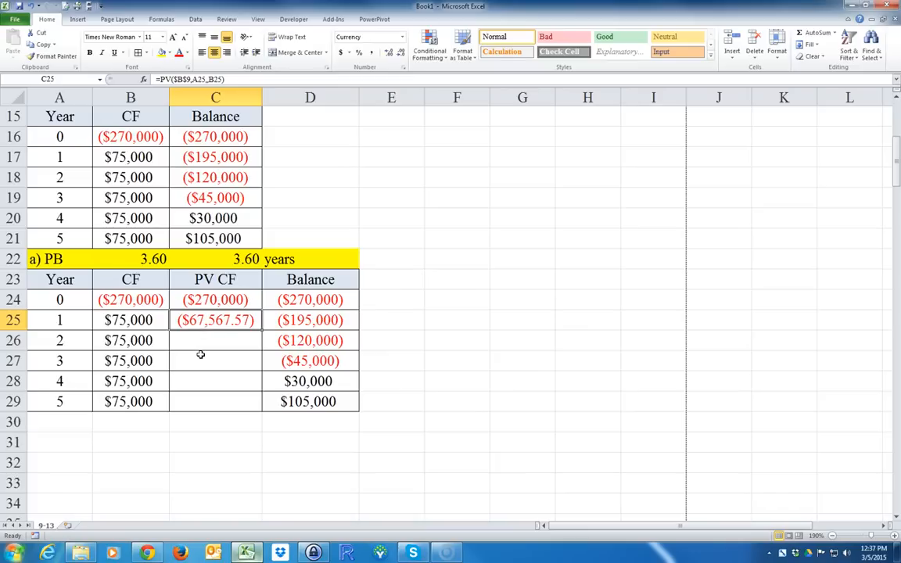
scroll("down", 3)
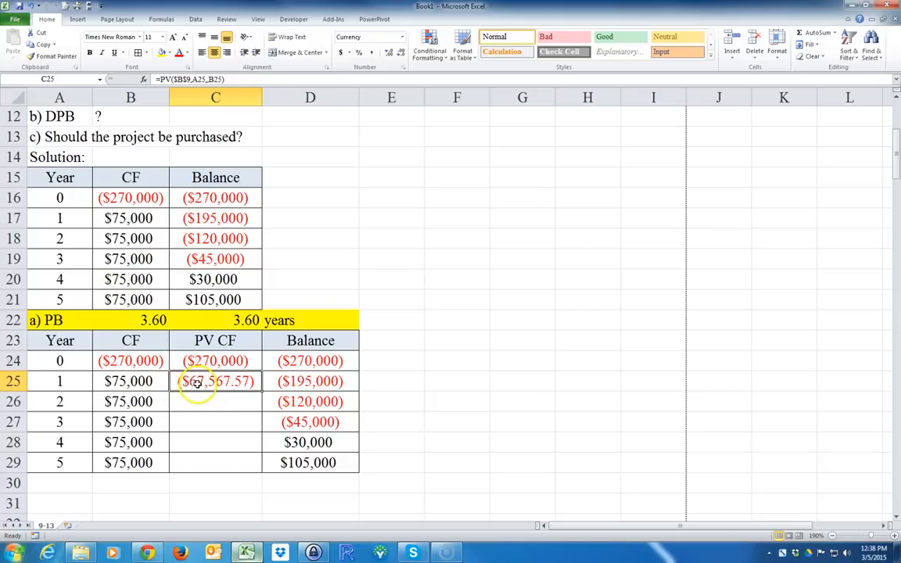
- Negate the PV formula to $67,567.57 and fill down to year 5 at $44,508.85
double_click(216, 382)
type("-")
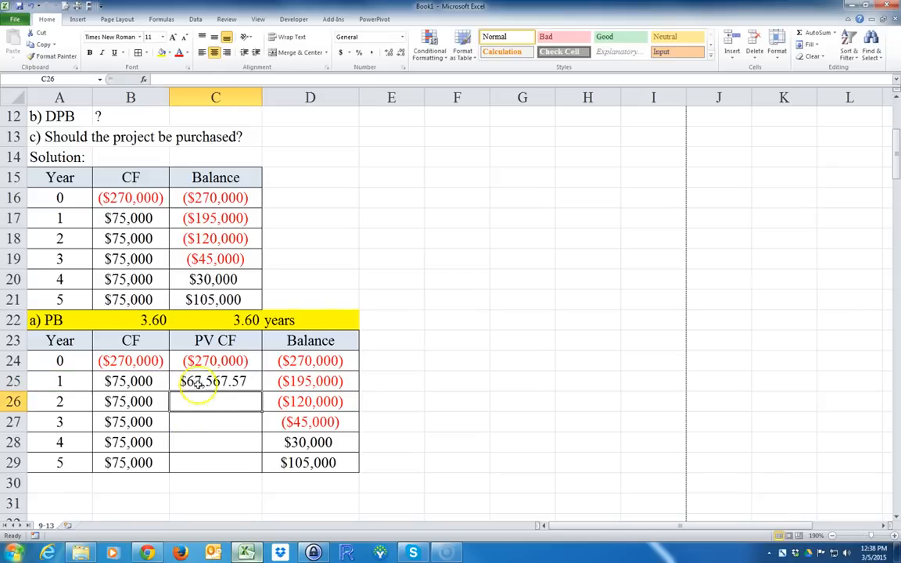
left_click(132, 381)
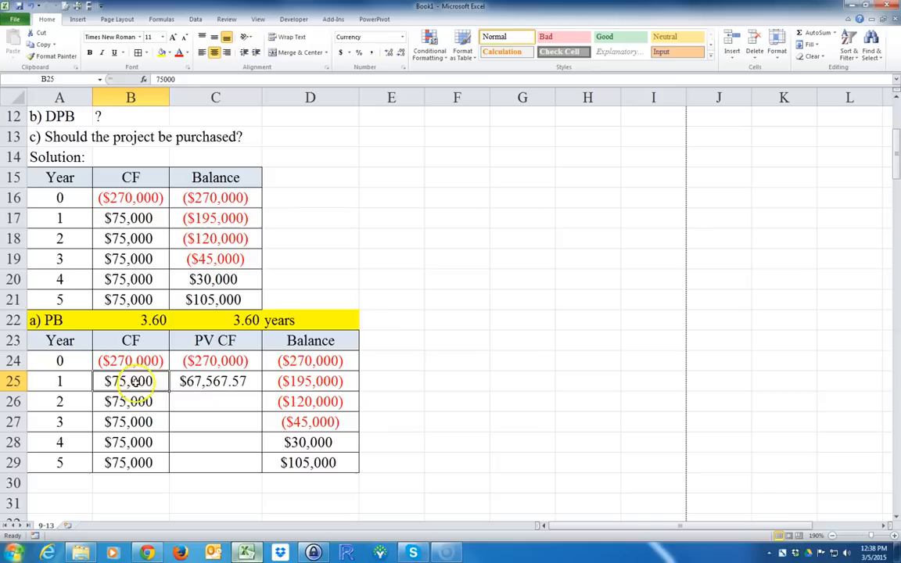
left_click(216, 381)
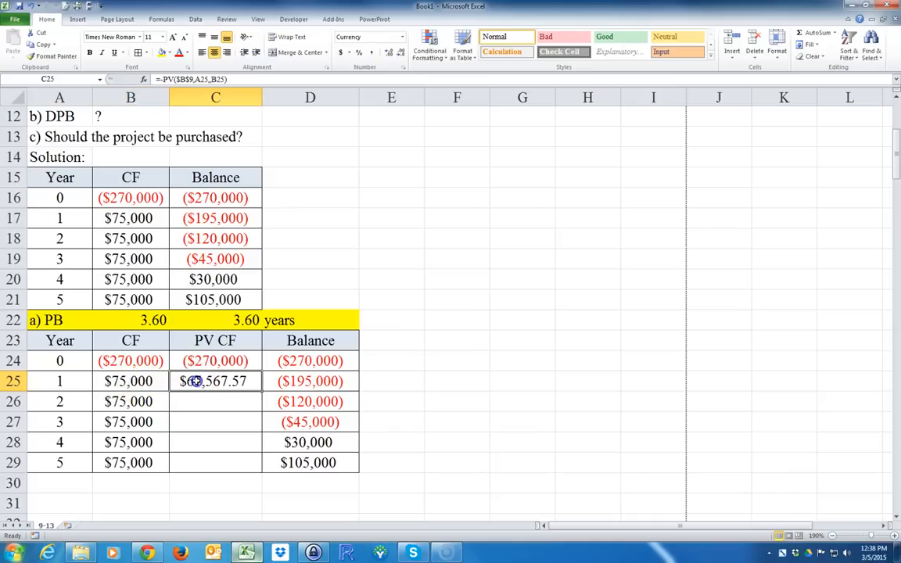
left_click_drag(216, 382, 215, 463)
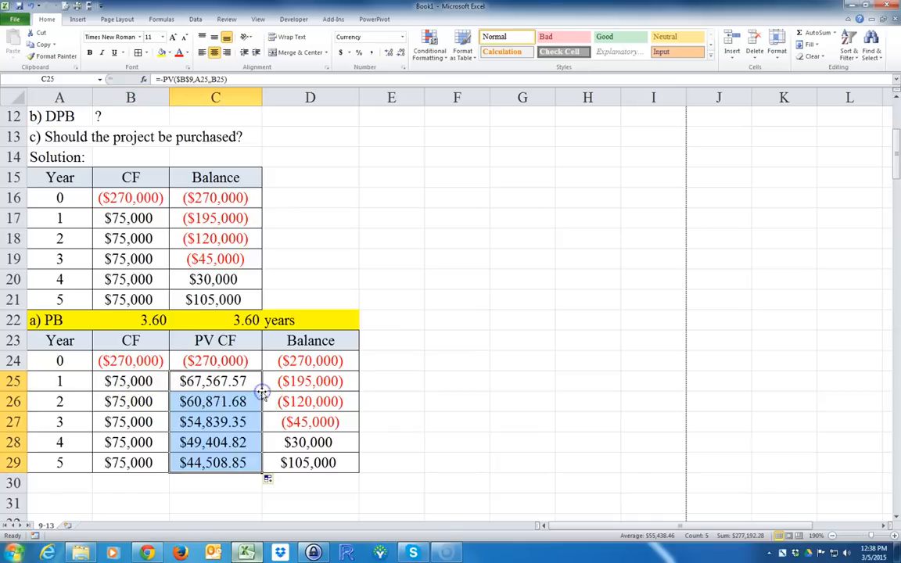
left_click(215, 482)
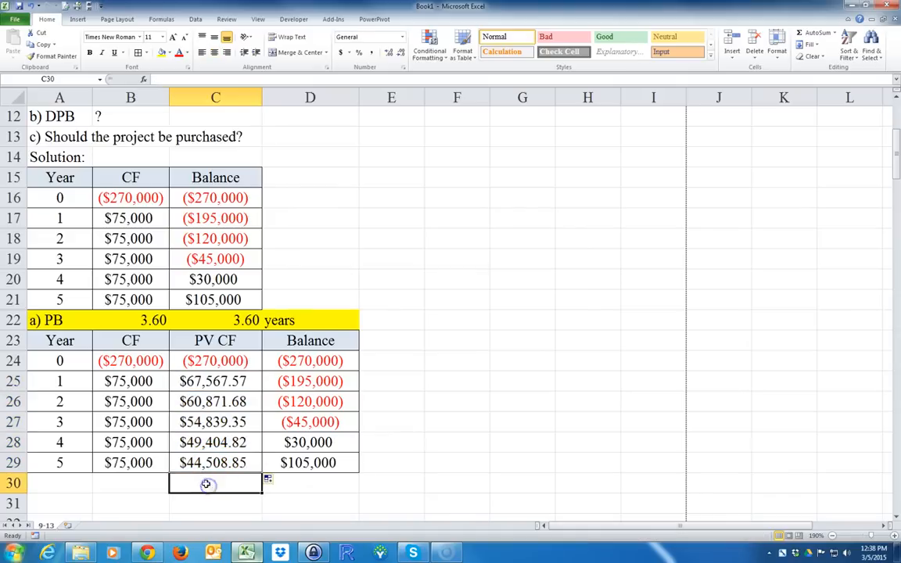
left_click(216, 442)
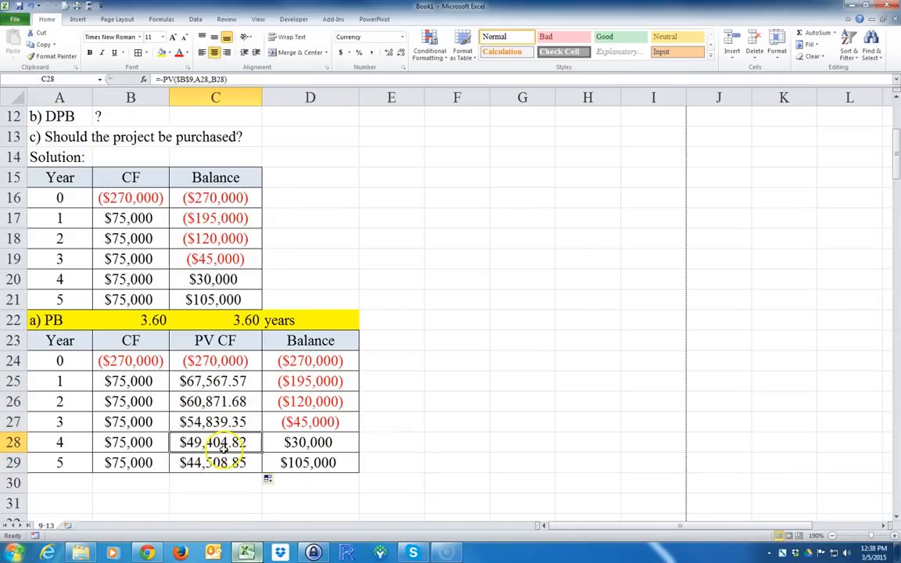
left_click(216, 463)
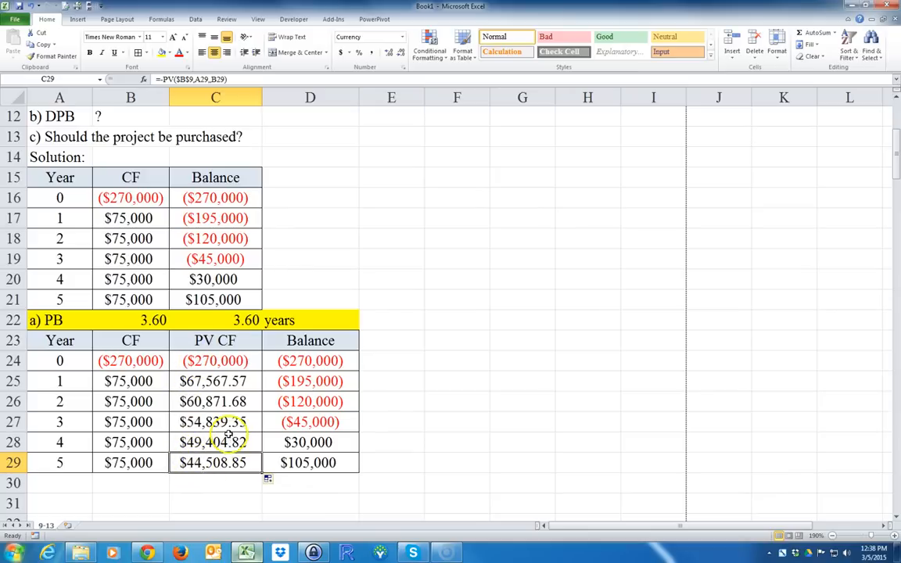
- Build running balance formulas from ($270,000) down the Balance column, reaching $97,568 by year 5
left_click(310, 360)
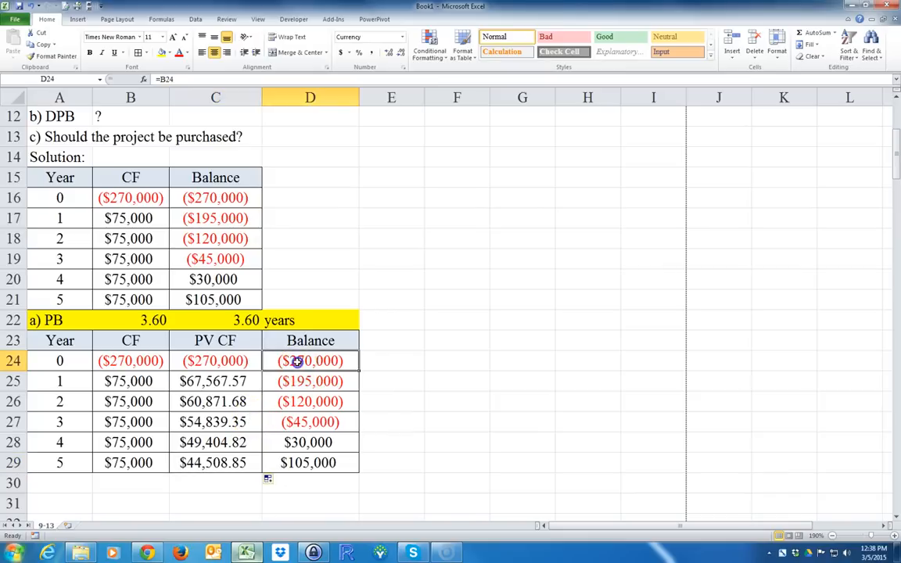
left_click(216, 360)
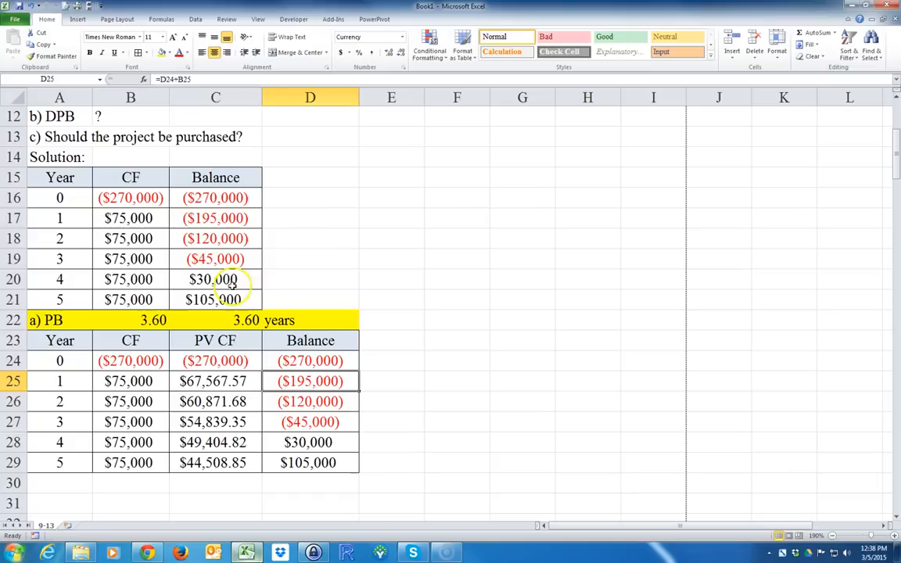
double_click(310, 382)
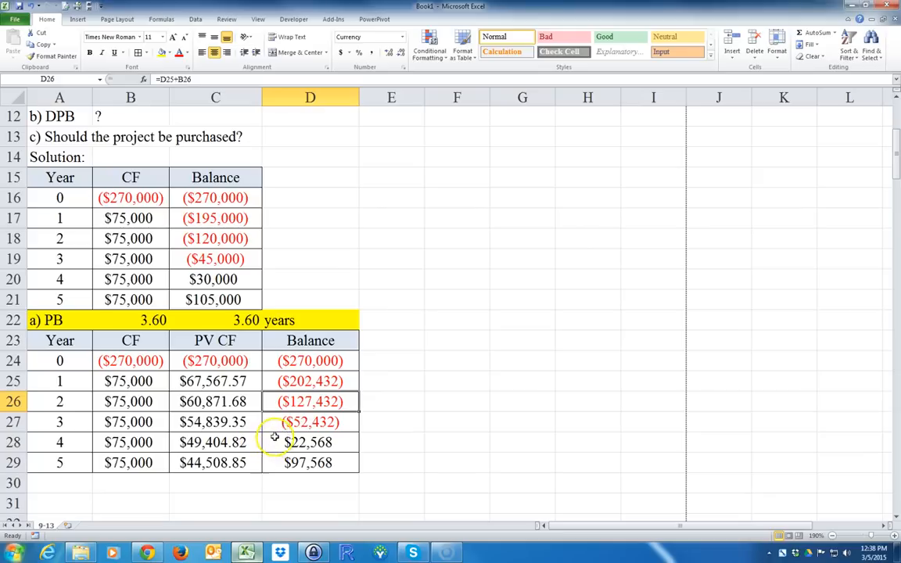
mouse_move(222, 431)
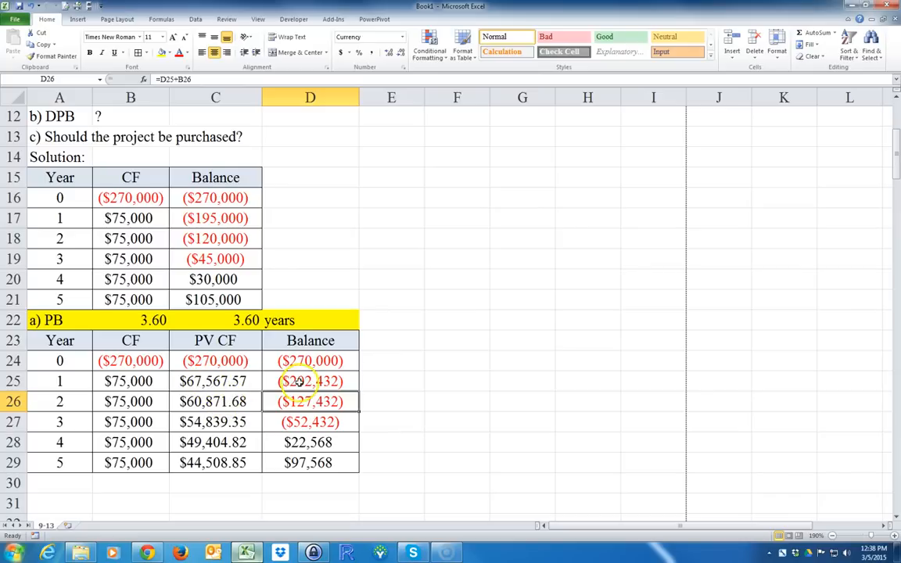
left_click(216, 382)
type("=")
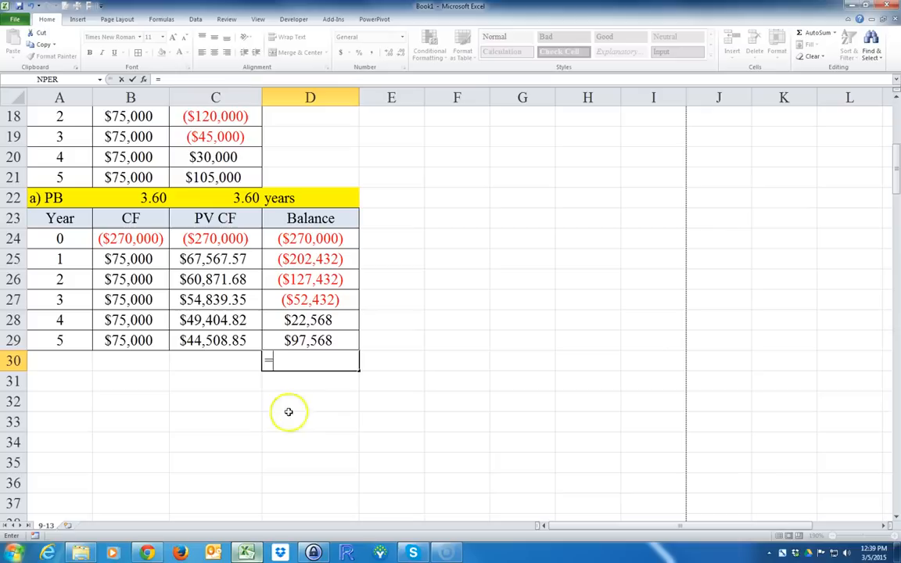
mouse_move(330, 304)
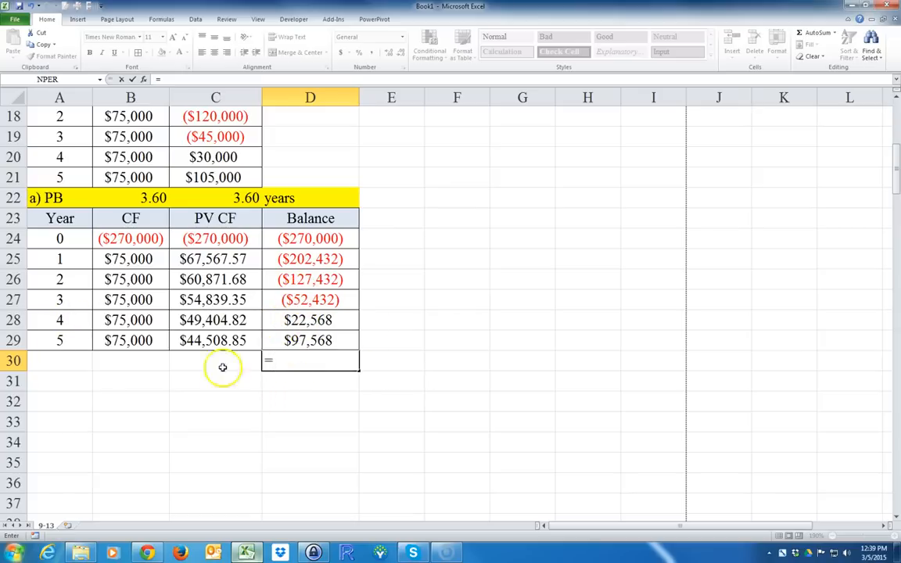
- Enter the payback estimate =A27+-D27/C28 below the balances, returning 4.76
left_click(59, 301)
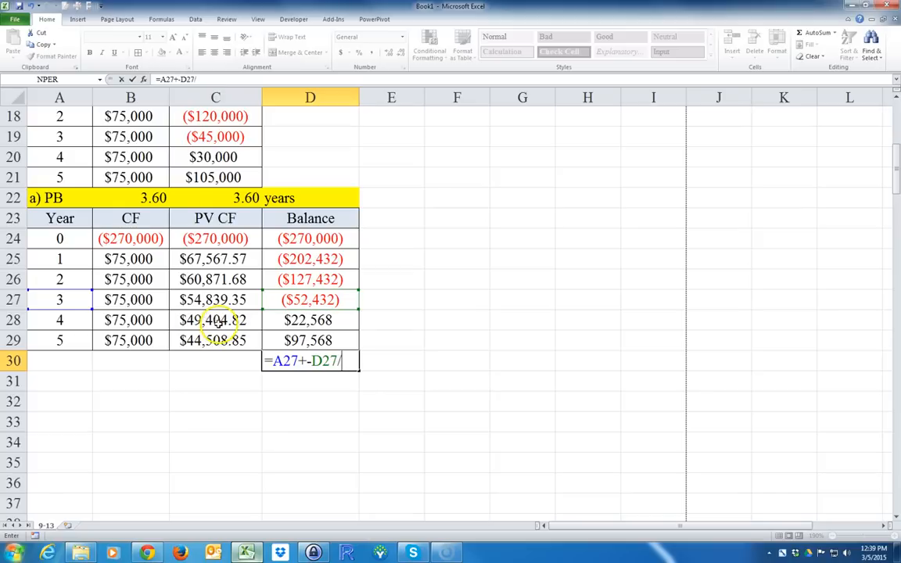
left_click(216, 319)
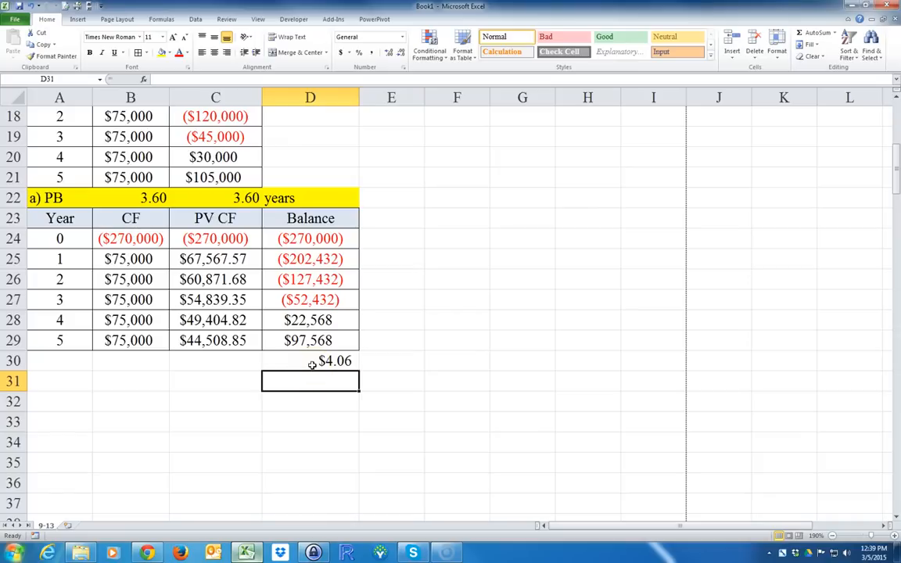
type("=A27+-D27/C28")
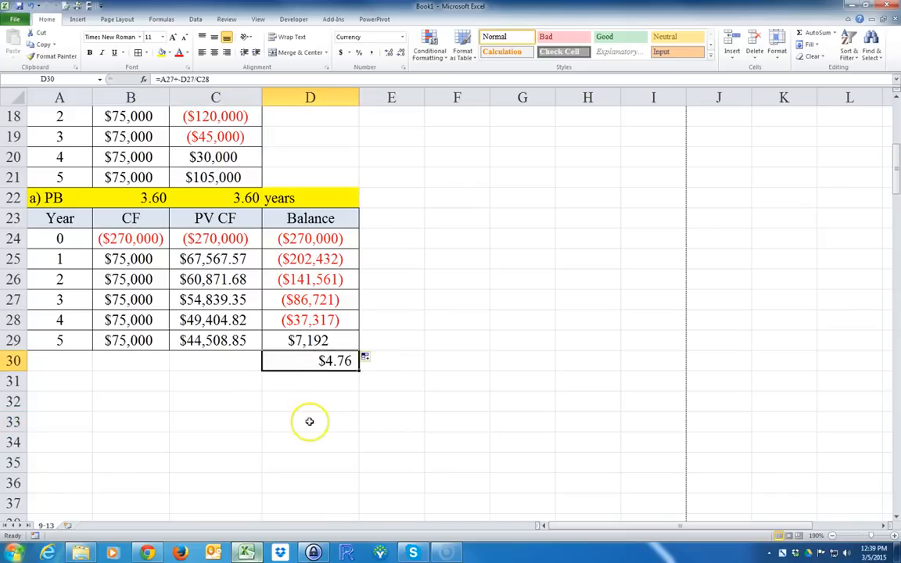
- Rewrite the payback formula as =A28+-D28/C29 to interpolate from year 4, giving 4.84
double_click(310, 360)
type("=")
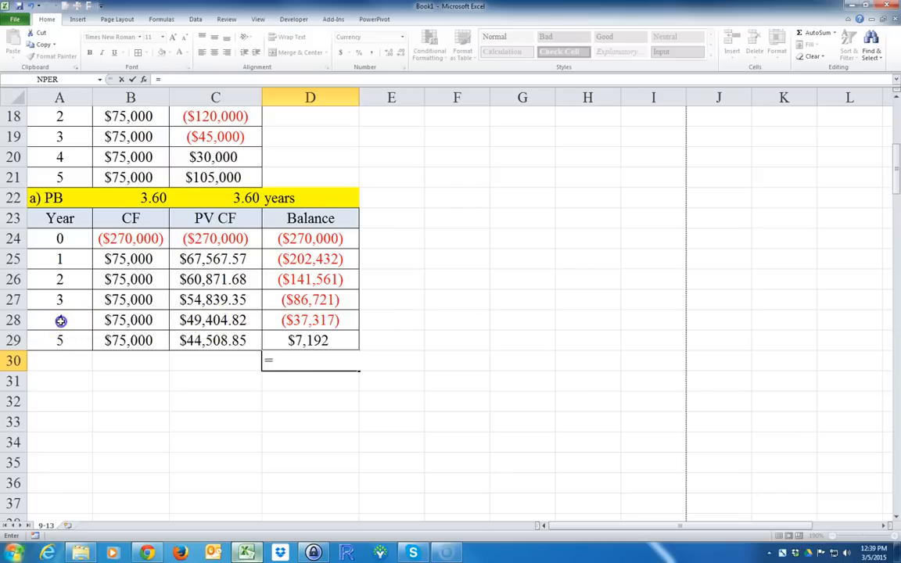
left_click(59, 319)
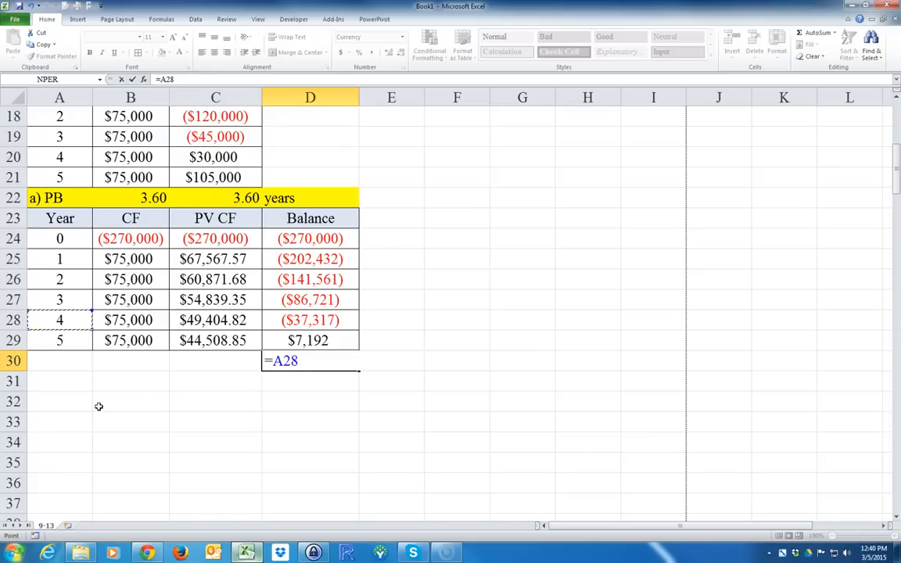
type("+")
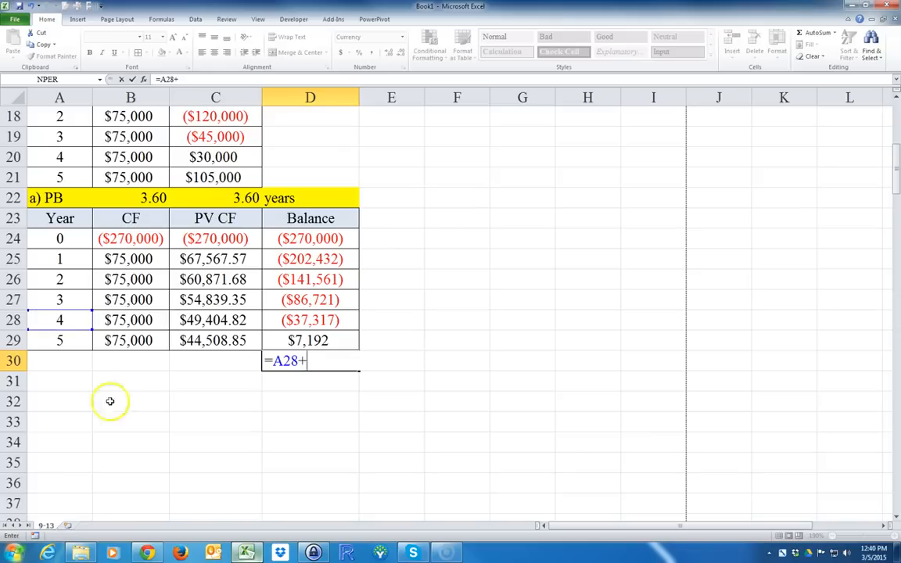
mouse_move(310, 319)
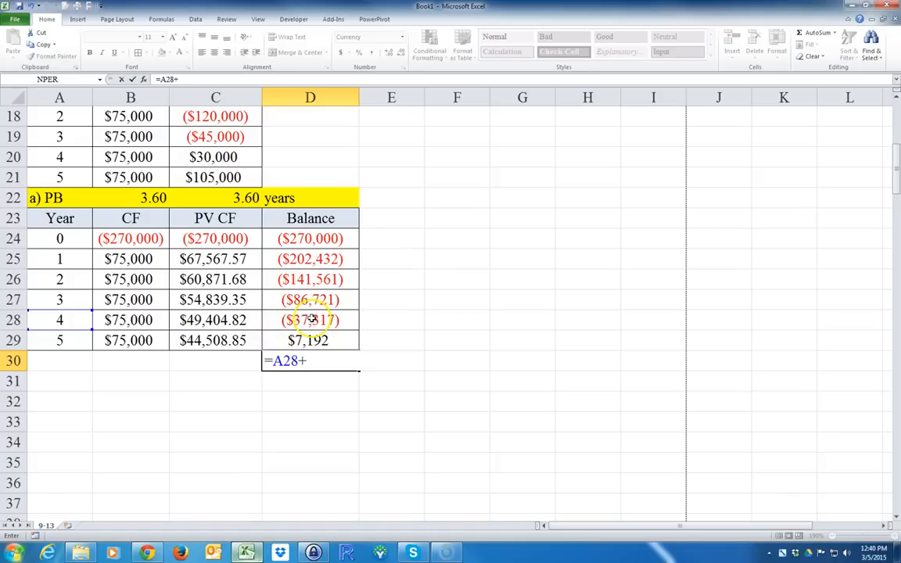
type("-")
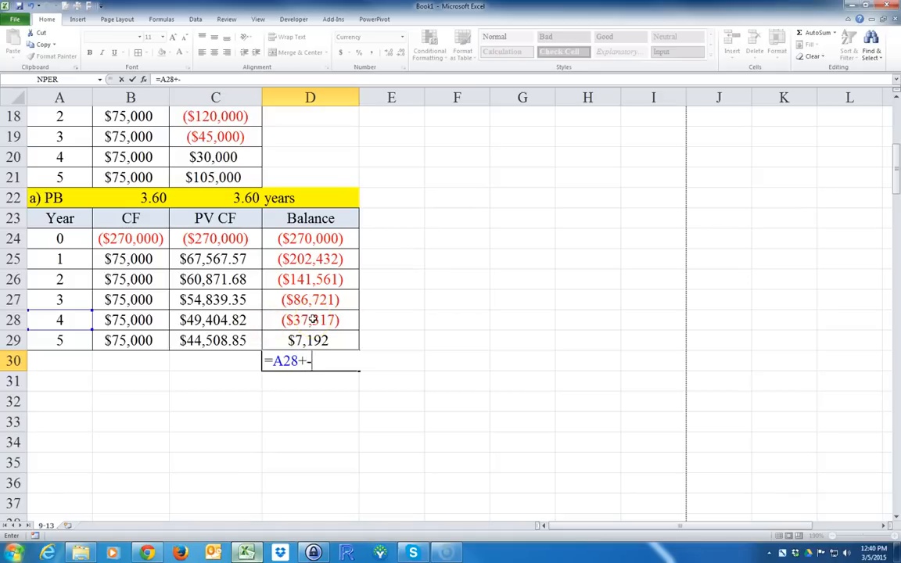
left_click(310, 319)
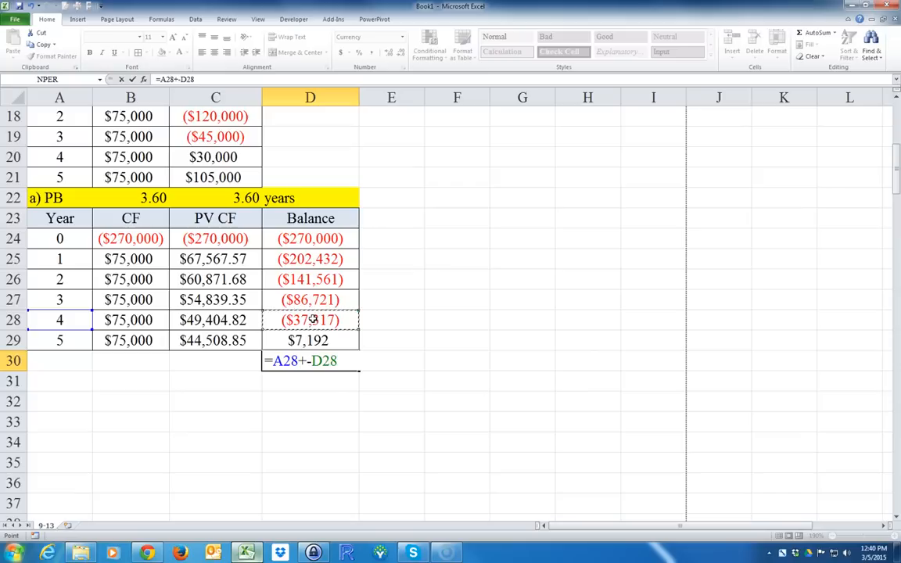
type("/")
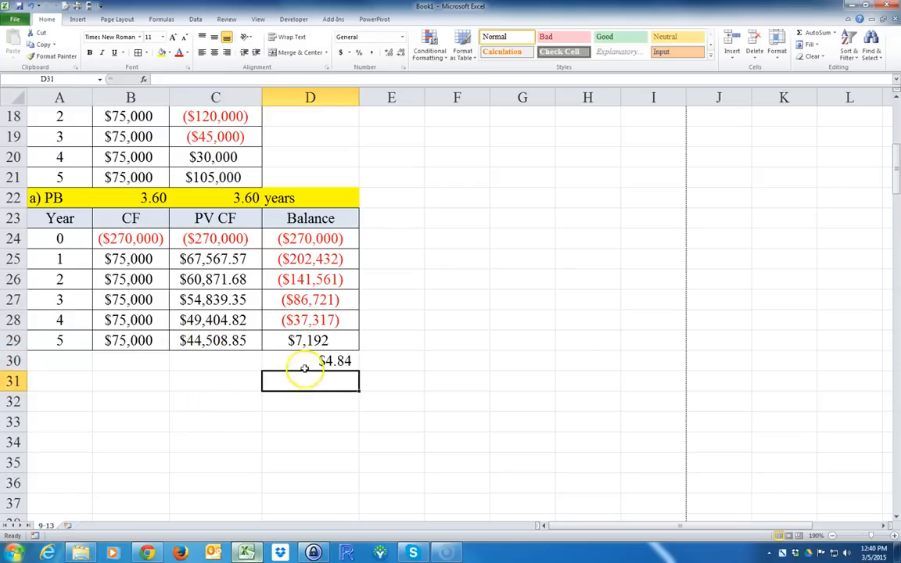
left_click(216, 197)
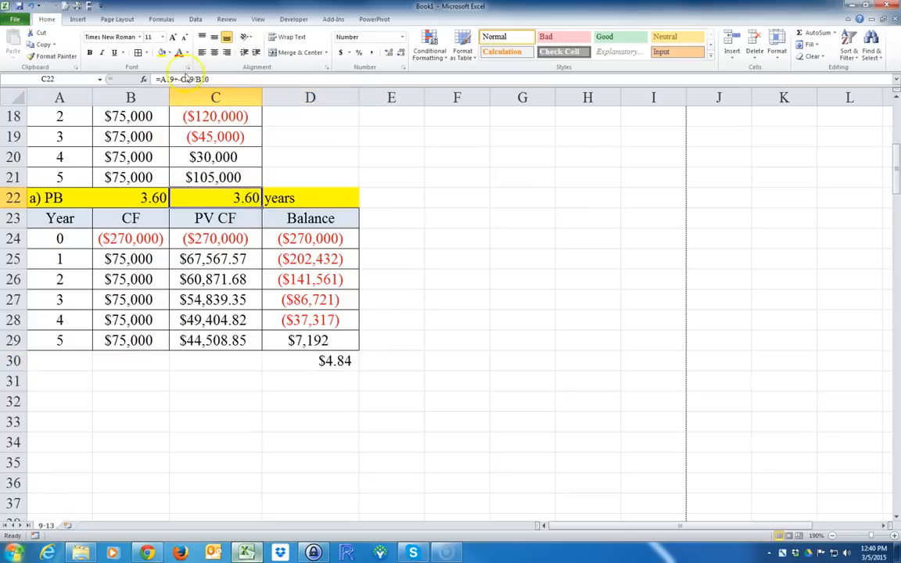
- Format 4.84 like the PB answer, label it b) DPB in years, highlighted yellow
left_click(50, 57)
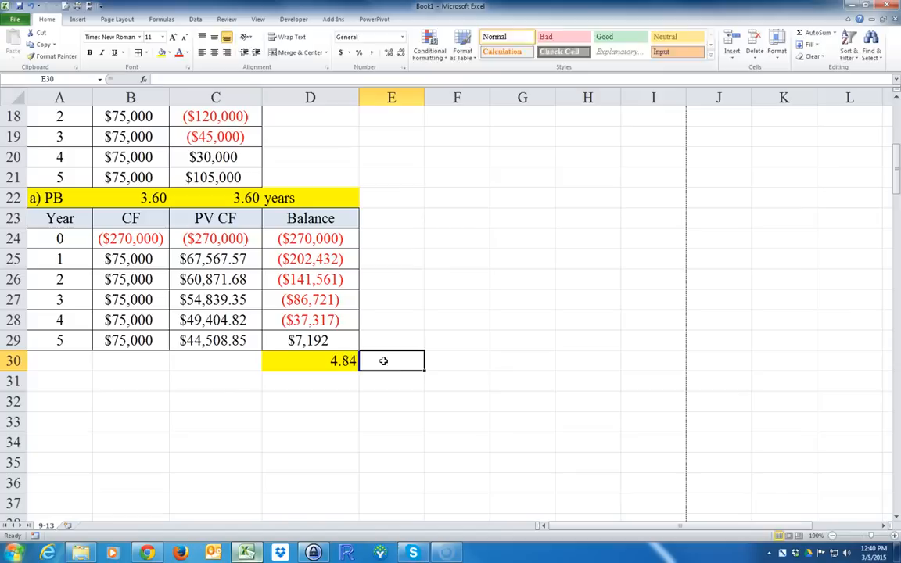
type("years")
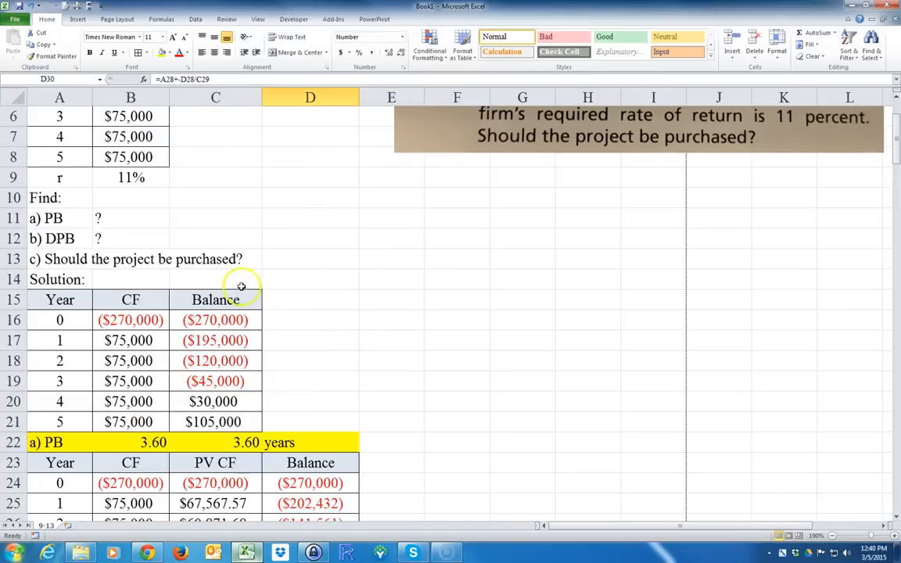
right_click(60, 238)
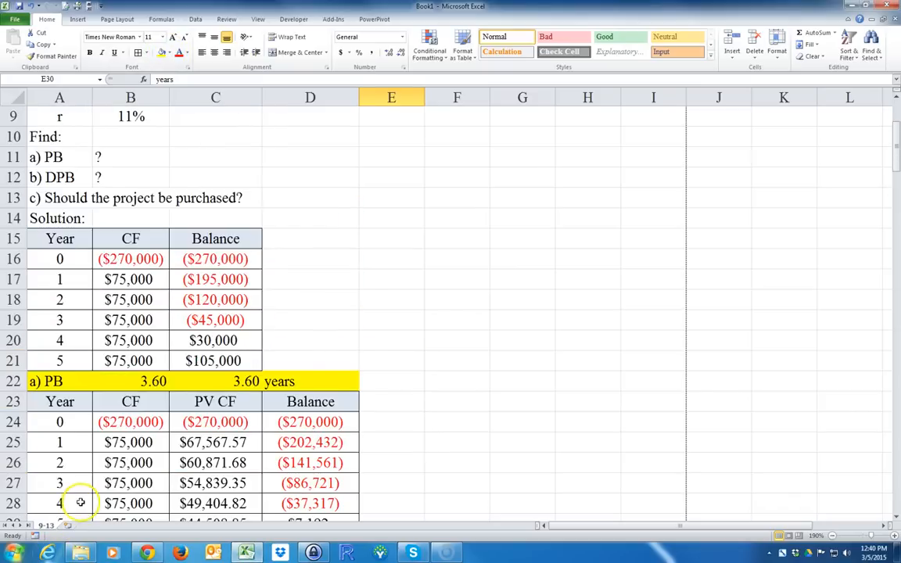
scroll("down", 3)
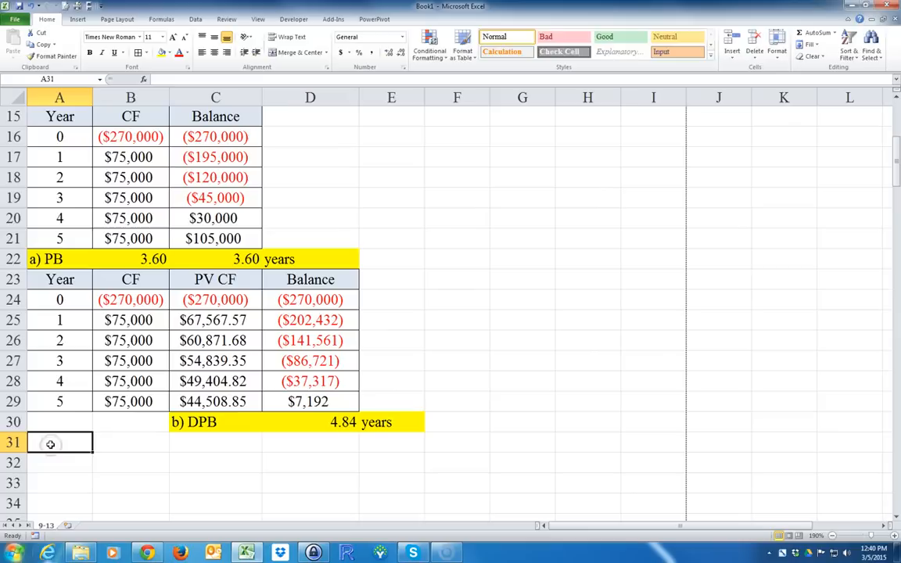
type("c")
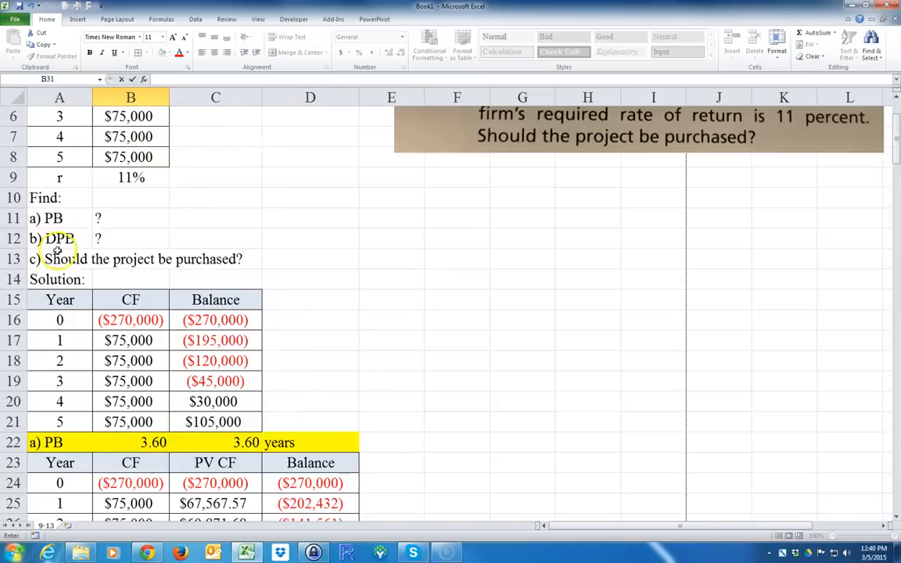
- Copy question c) Should the project be purchased? into row 31, answer 'yes', shade green
scroll("down", 3)
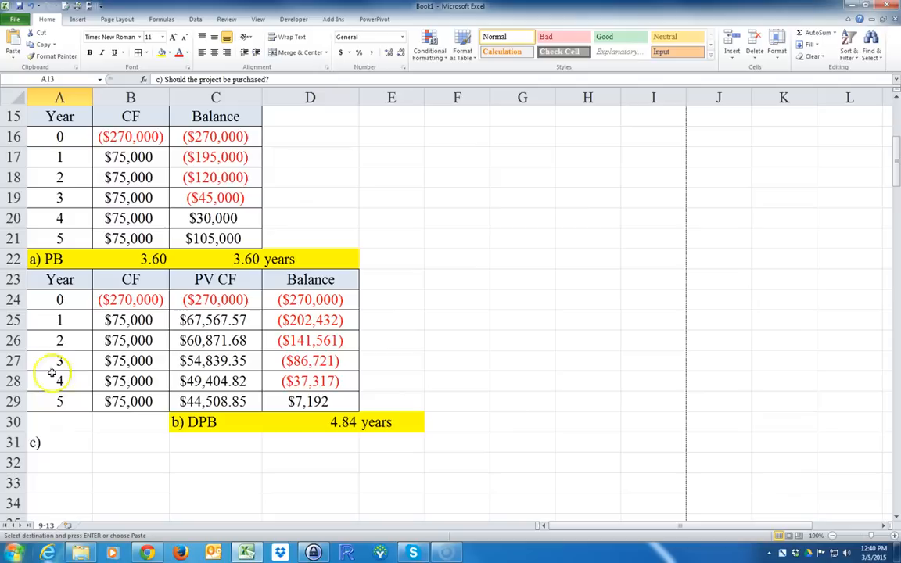
right_click(34, 441)
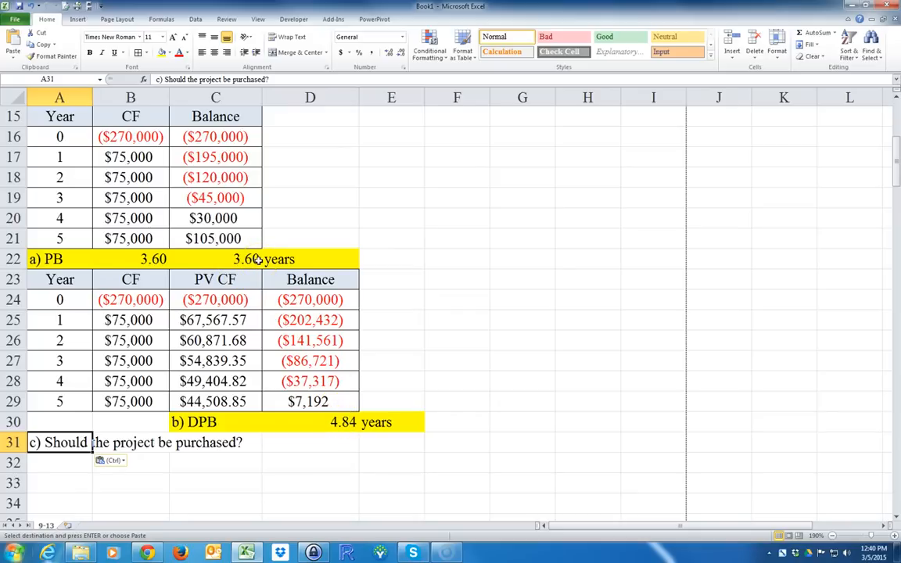
left_click(310, 441)
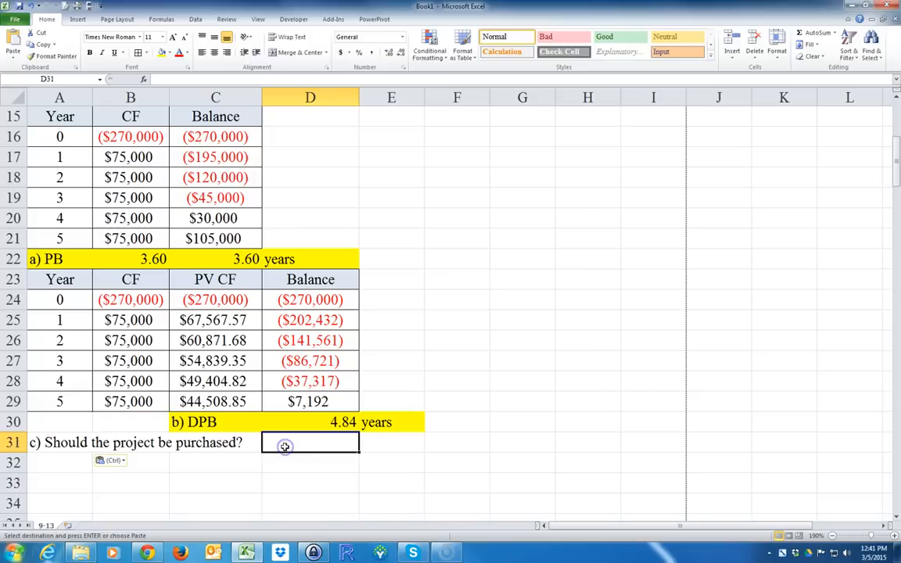
type("yes")
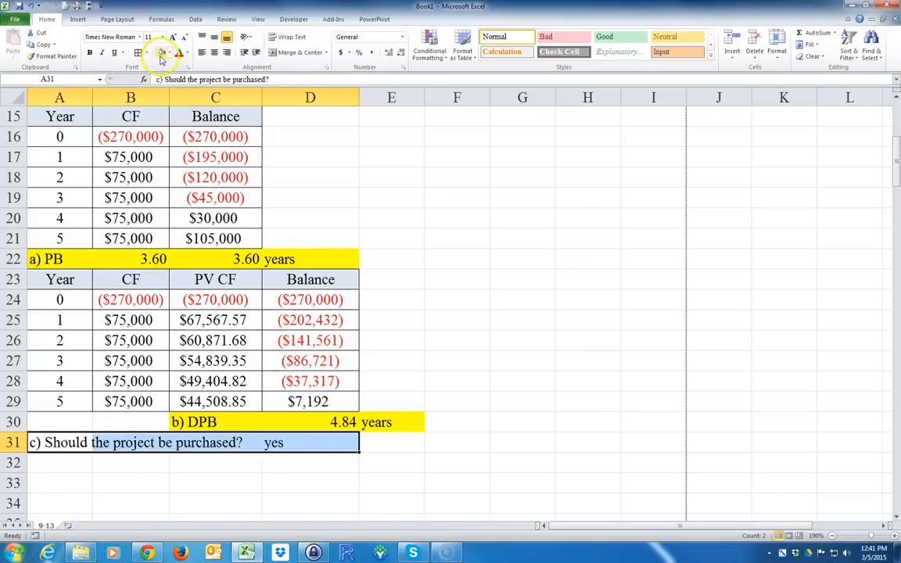
left_click(159, 54)
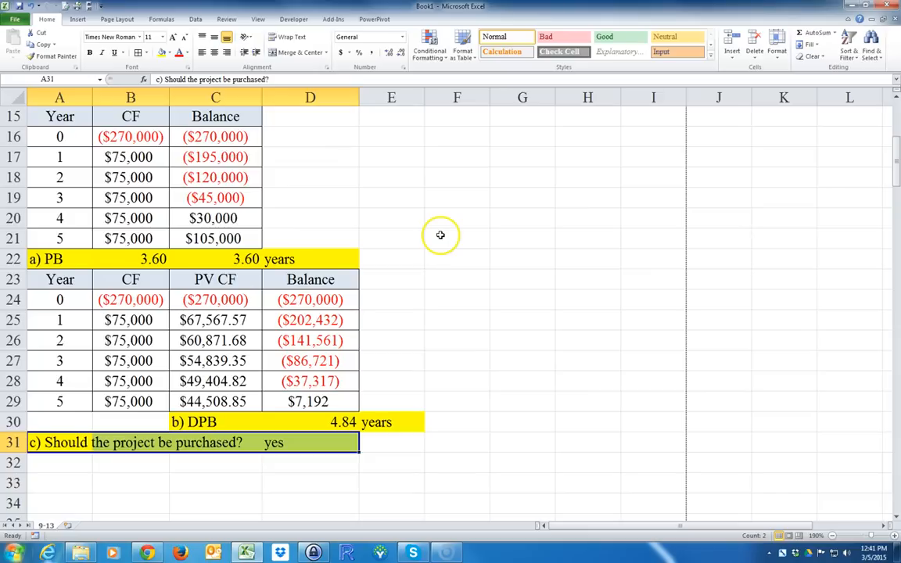